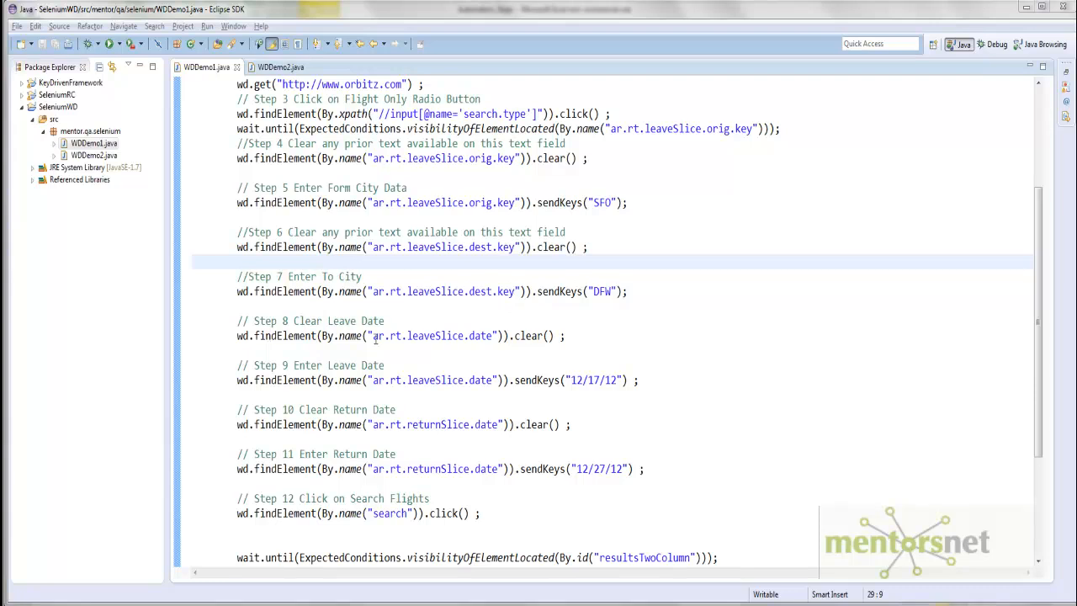
pyautogui.moveTo(580, 595)
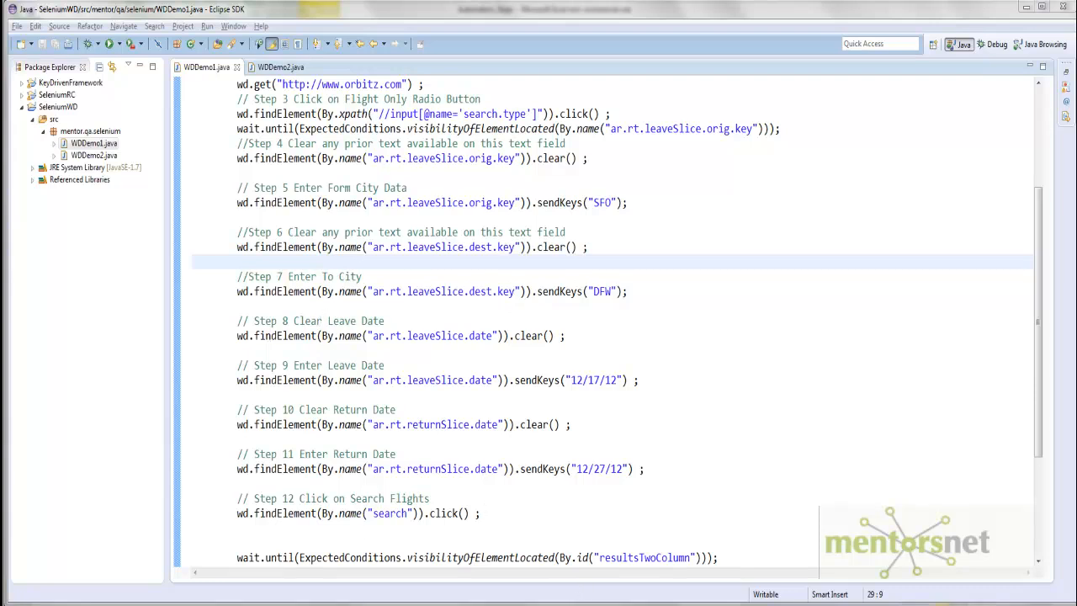
# Review how findPrice and its dest parameter produce the DFW price in step 7
pyautogui.click(239, 261)
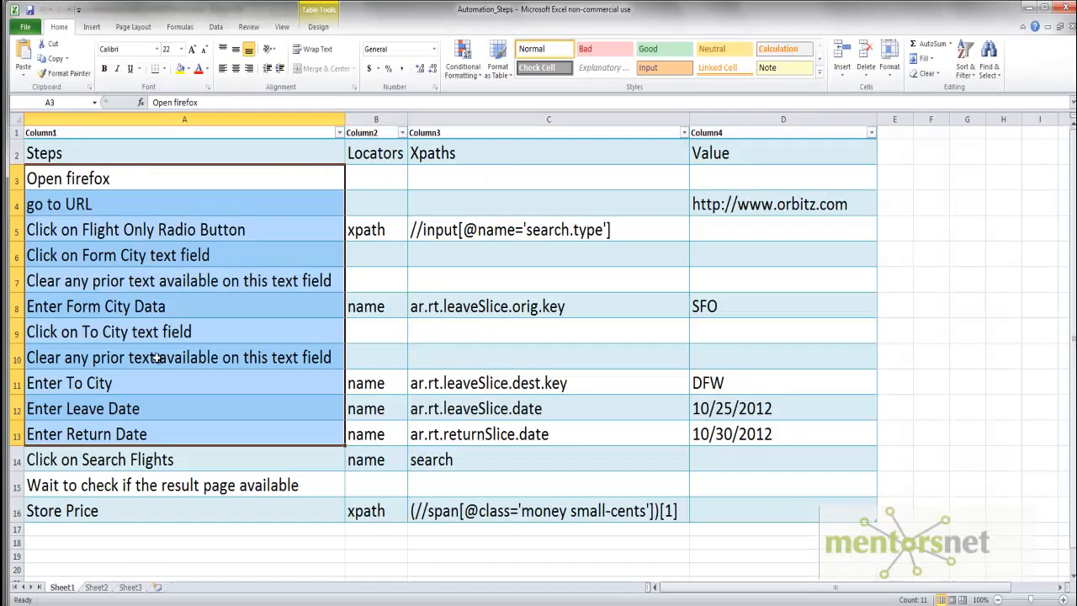
pyautogui.moveTo(151, 392)
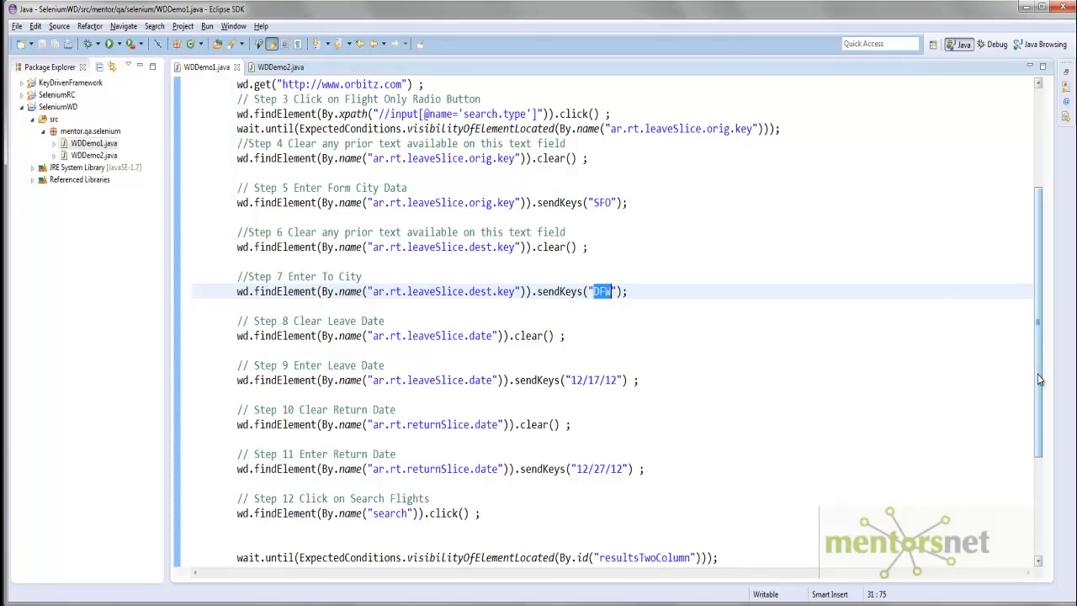
pyautogui.scroll(3)
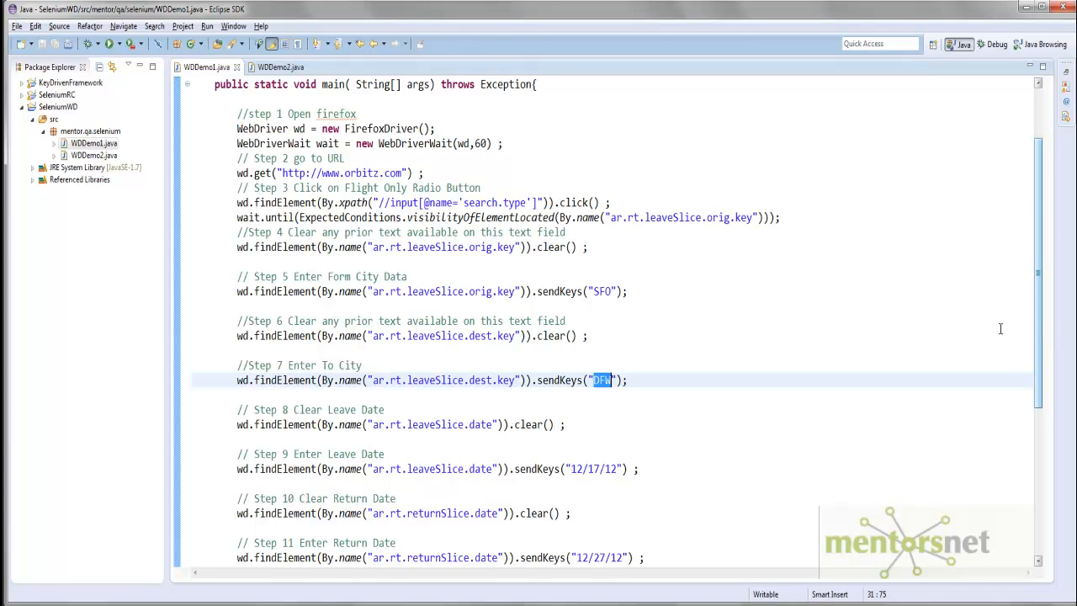
pyautogui.moveTo(604, 390)
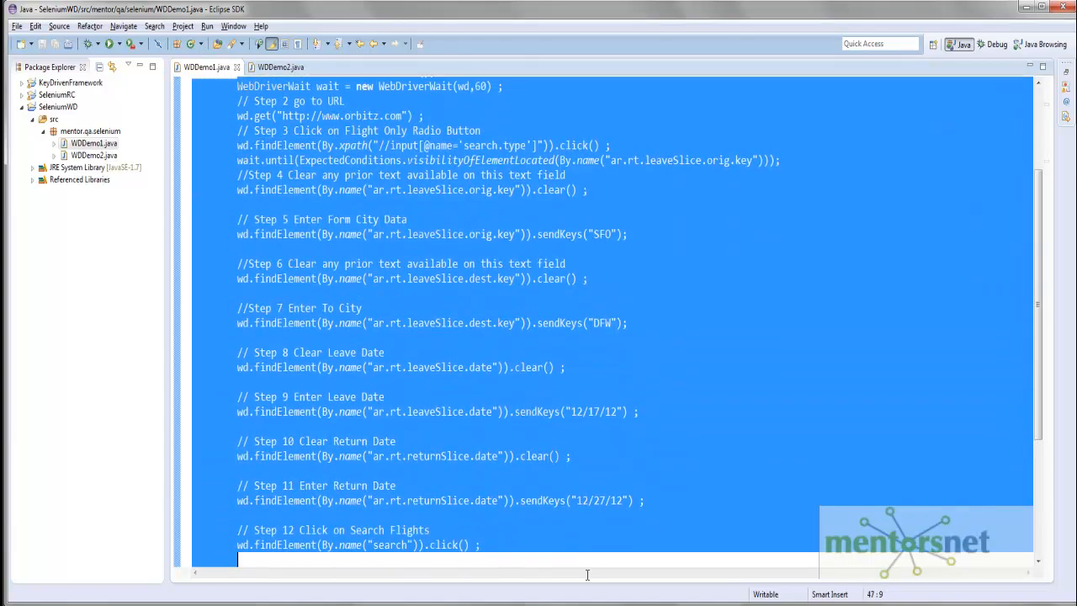
pyautogui.scroll(-3)
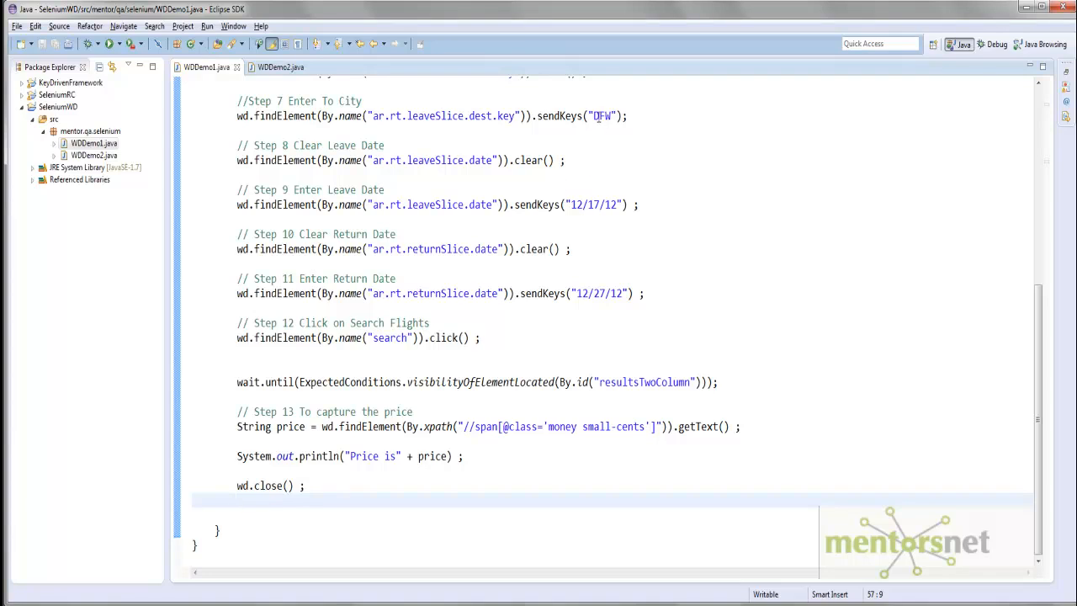
pyautogui.moveTo(414, 316)
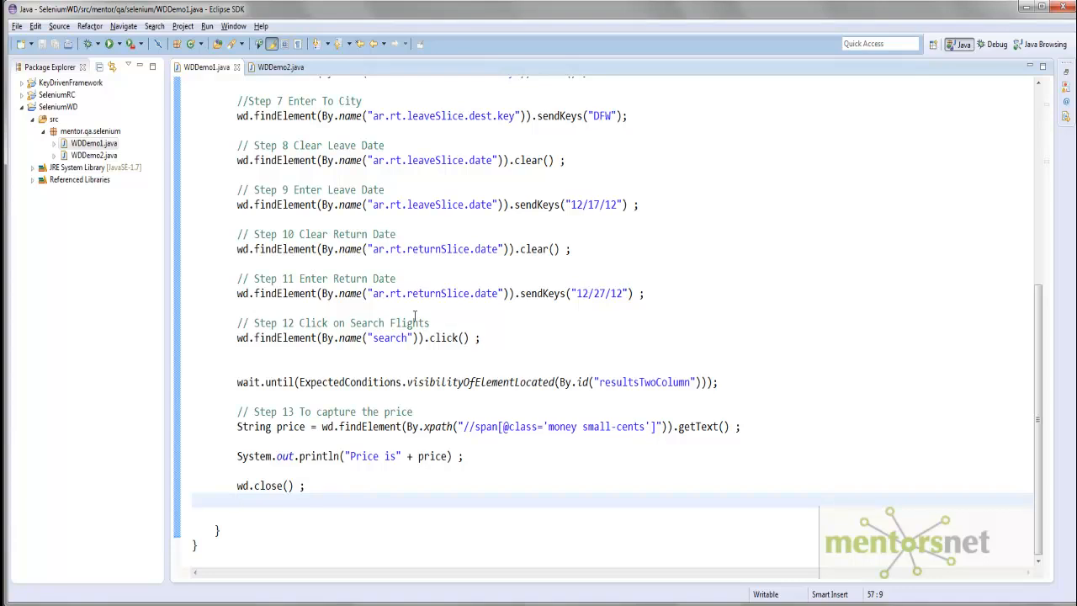
pyautogui.moveTo(359, 354)
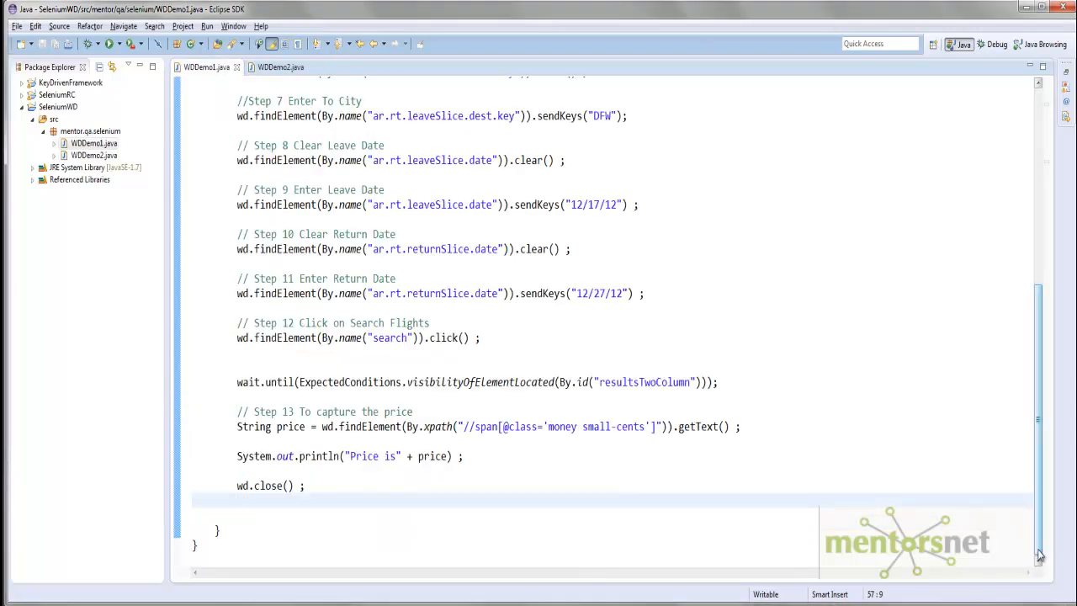
pyautogui.scroll(3)
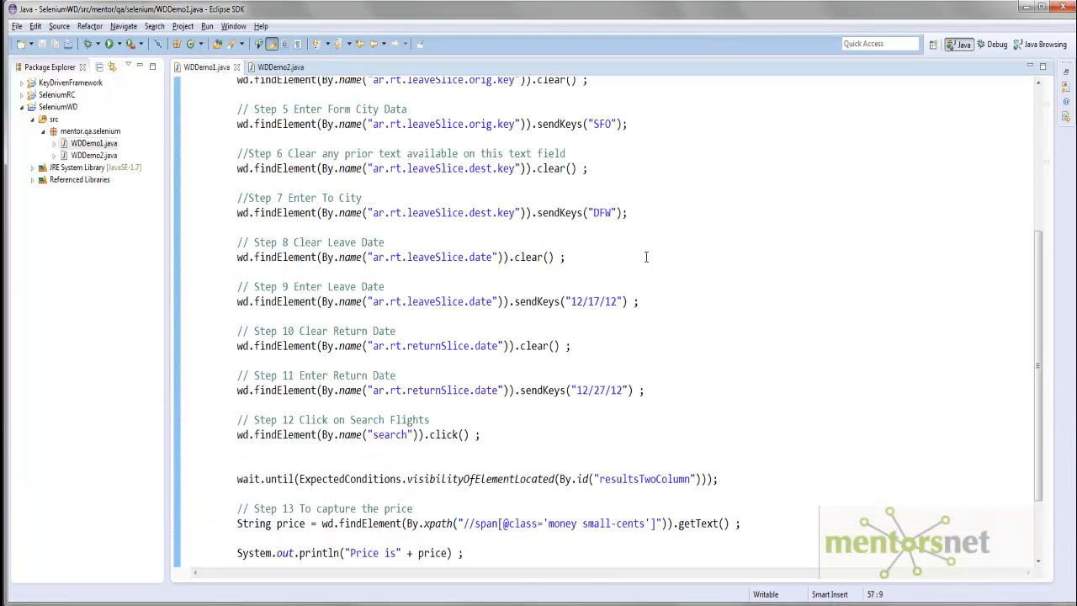
pyautogui.doubleClick(602, 212)
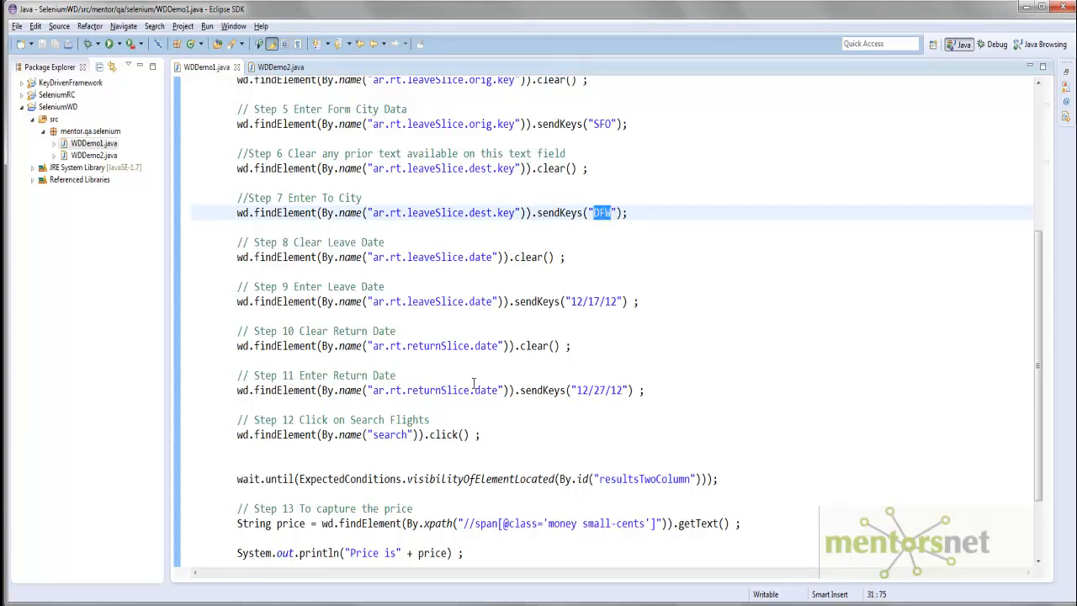
pyautogui.moveTo(424, 311)
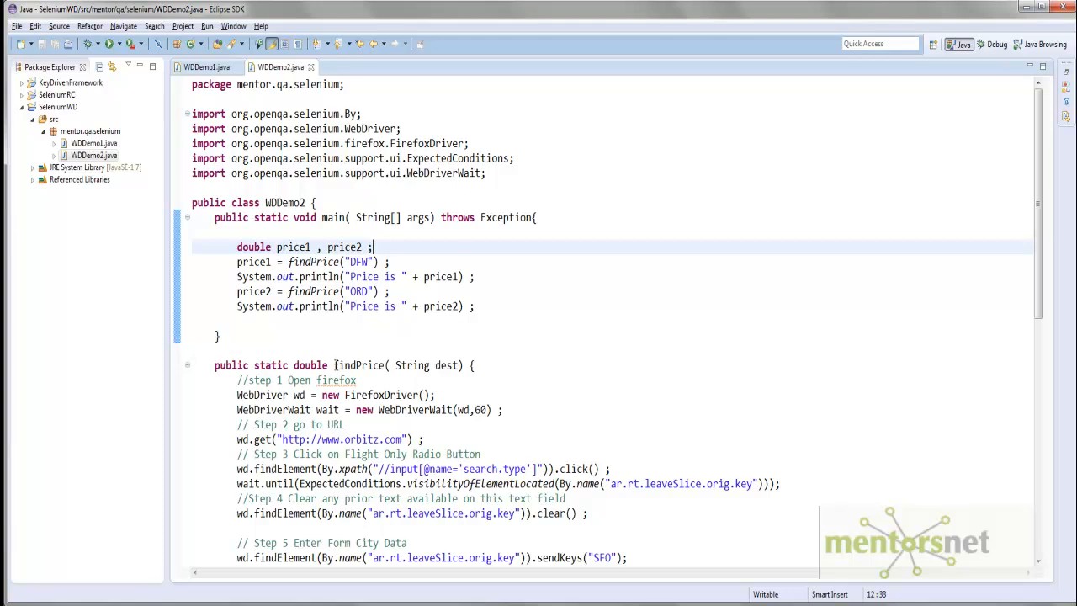
pyautogui.doubleClick(358, 365)
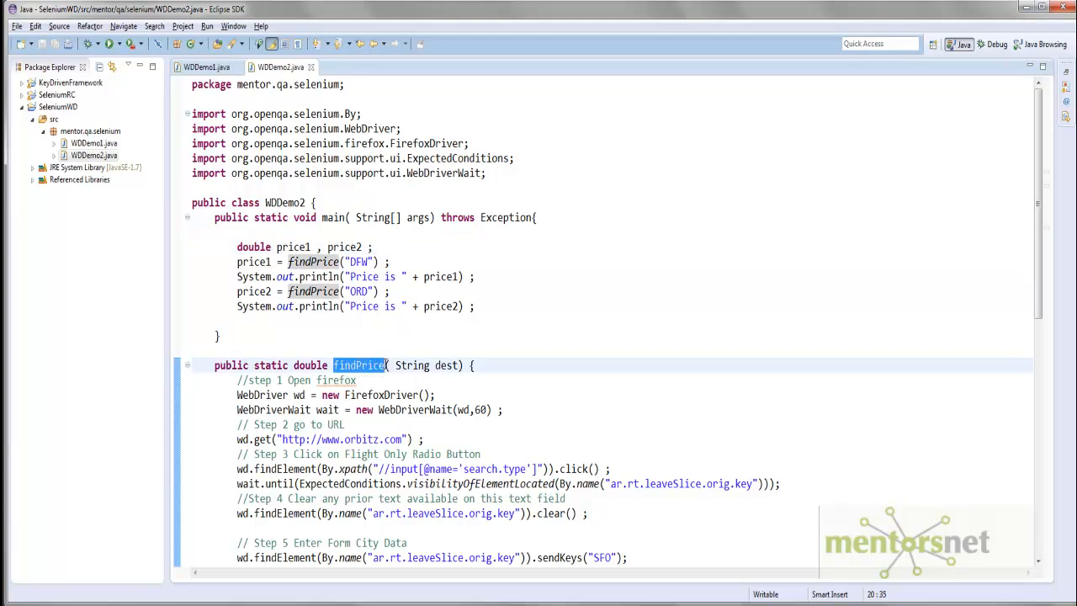
pyautogui.scroll(-3)
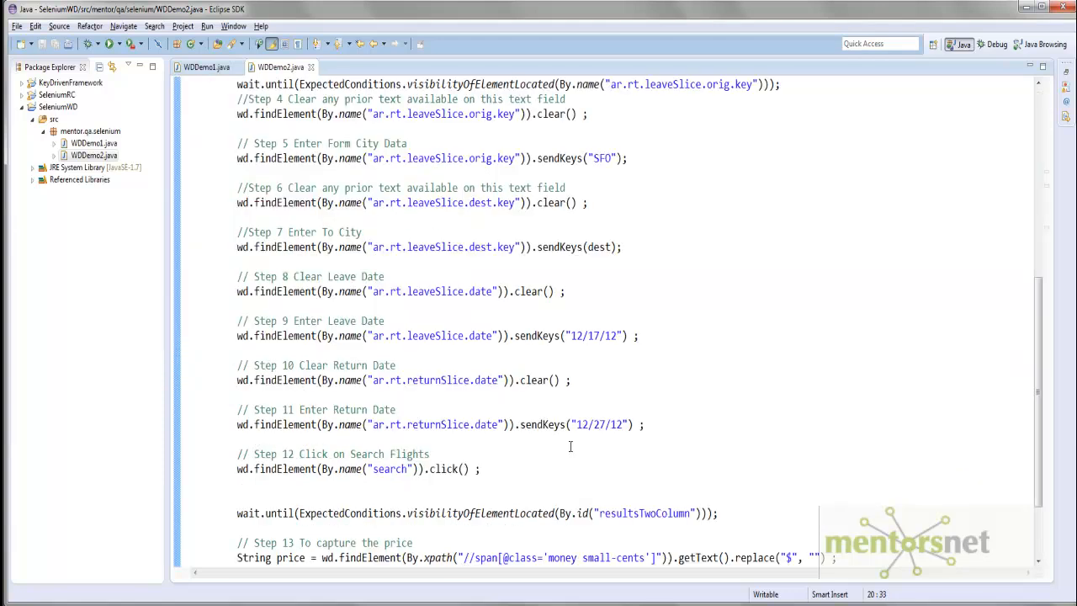
pyautogui.scroll(3)
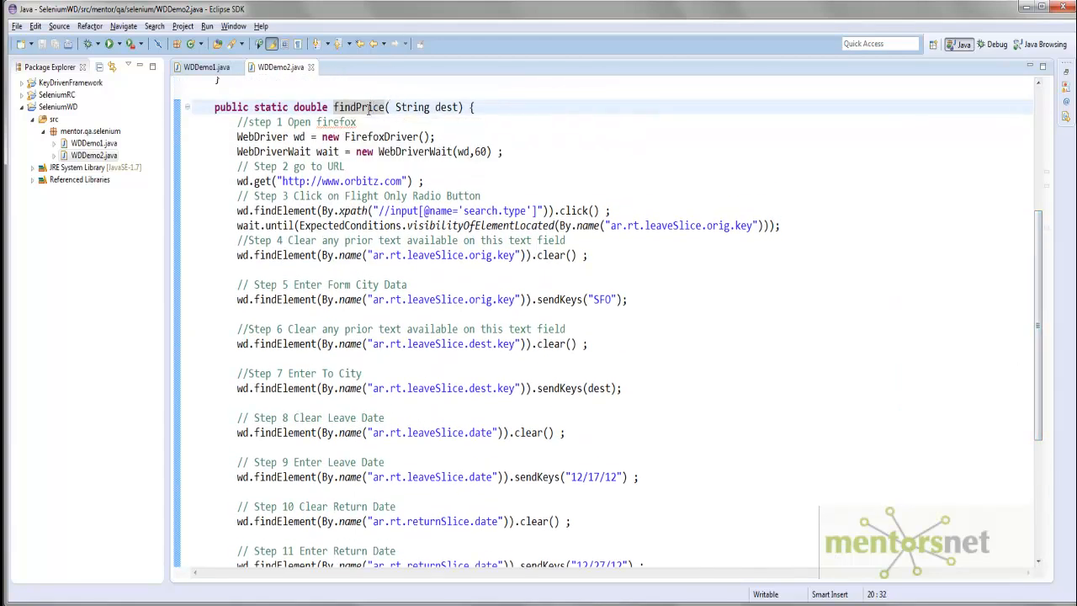
pyautogui.doubleClick(447, 107)
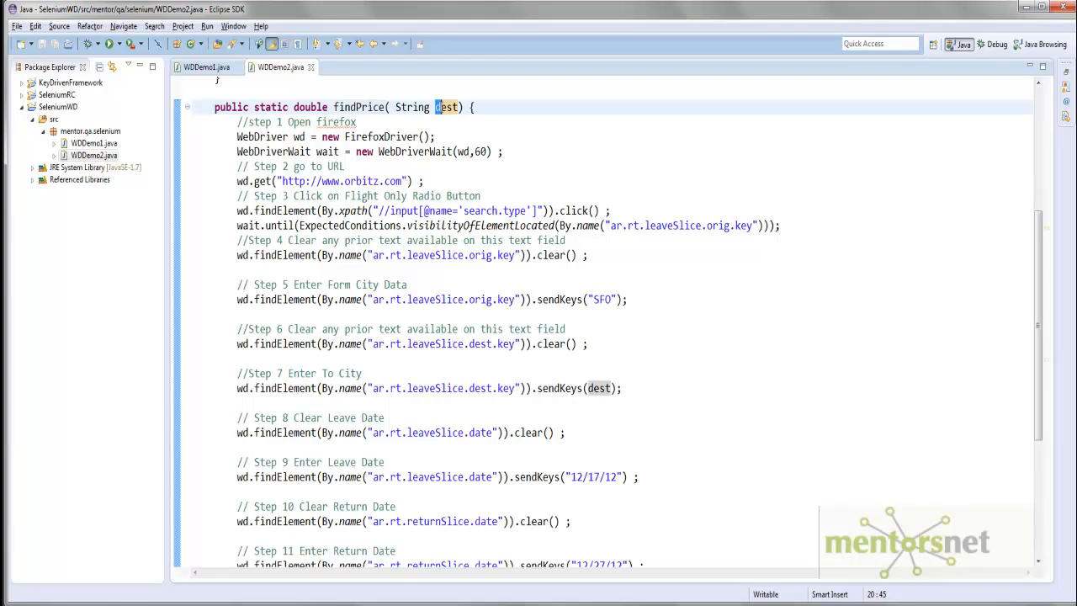
pyautogui.doubleClick(447, 108)
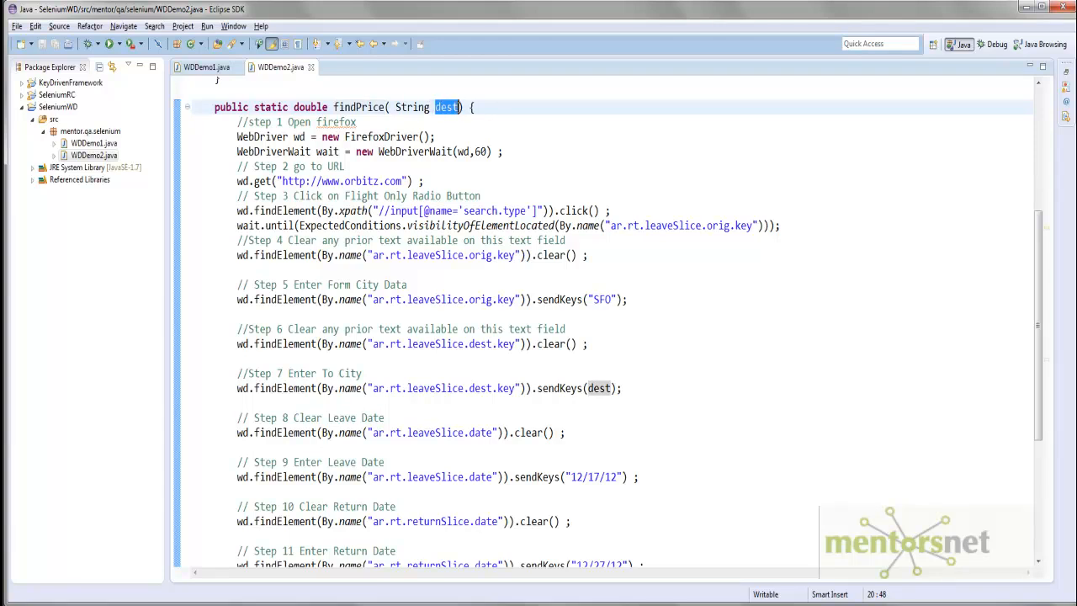
pyautogui.moveTo(626, 497)
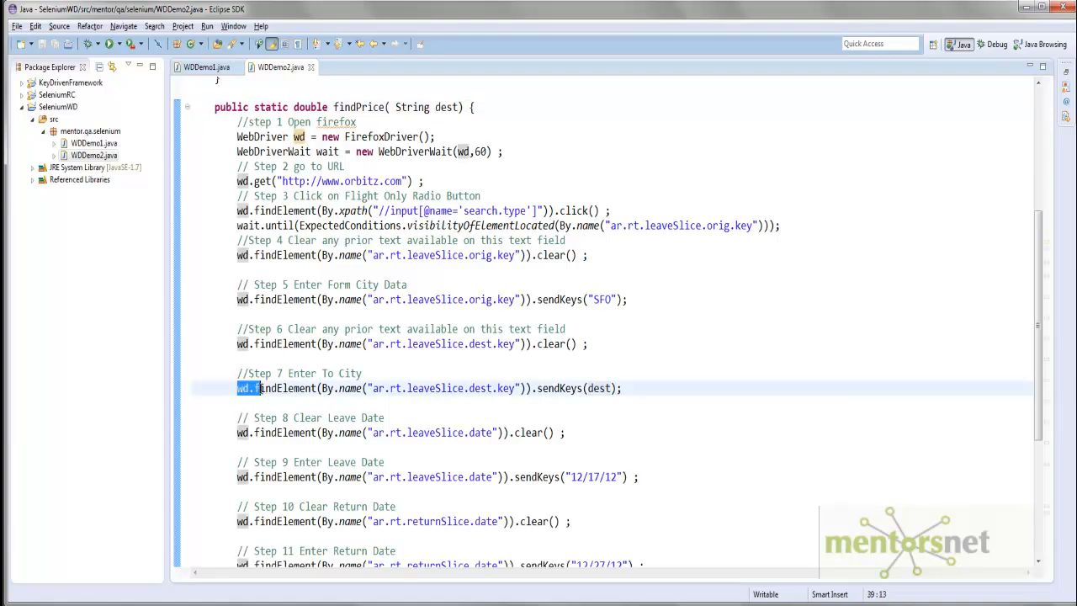
# Trace the price1/price2 declarations, the findPrice calls in main, and the price-reading expression
pyautogui.press('End')
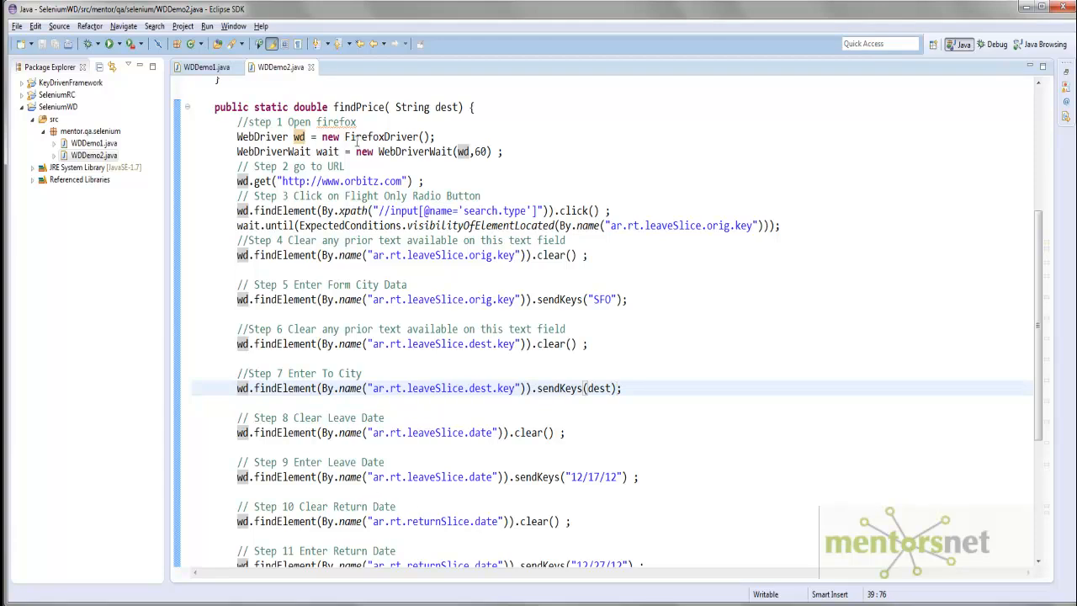
pyautogui.doubleClick(309, 108)
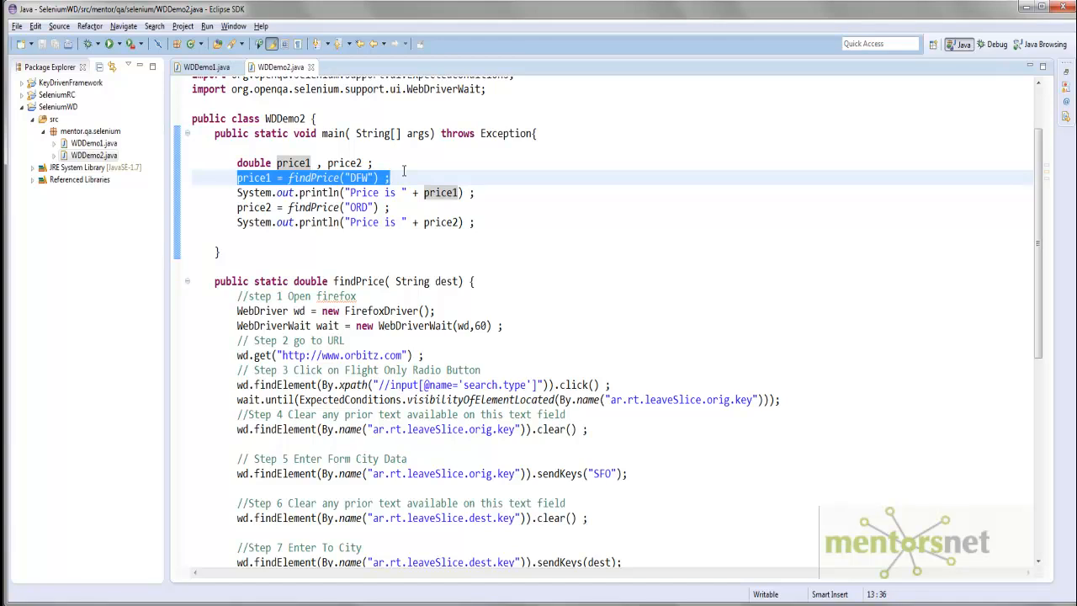
pyautogui.click(252, 179)
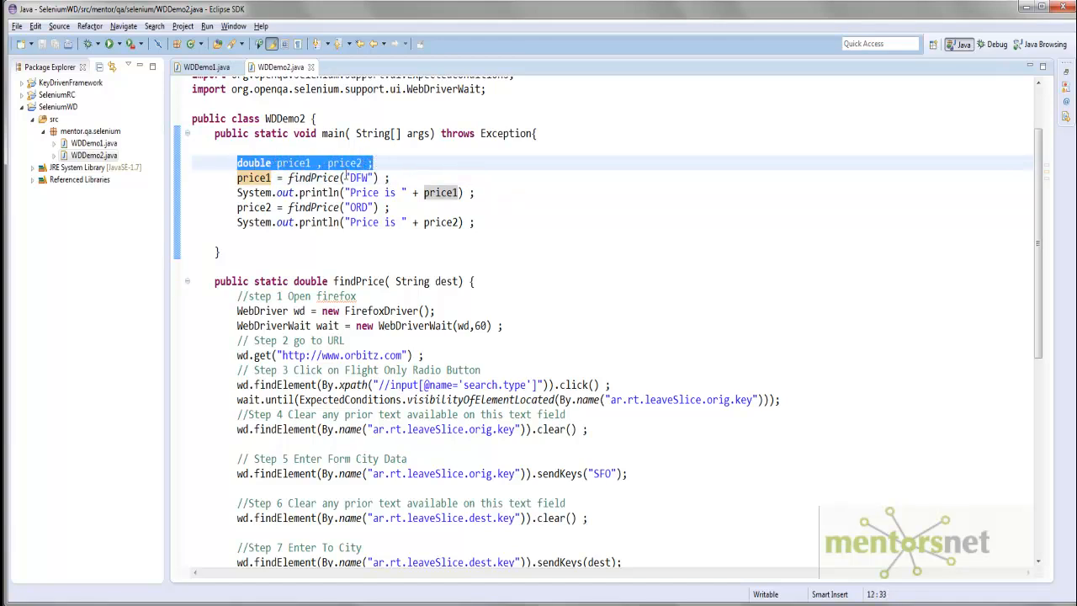
pyautogui.click(311, 178)
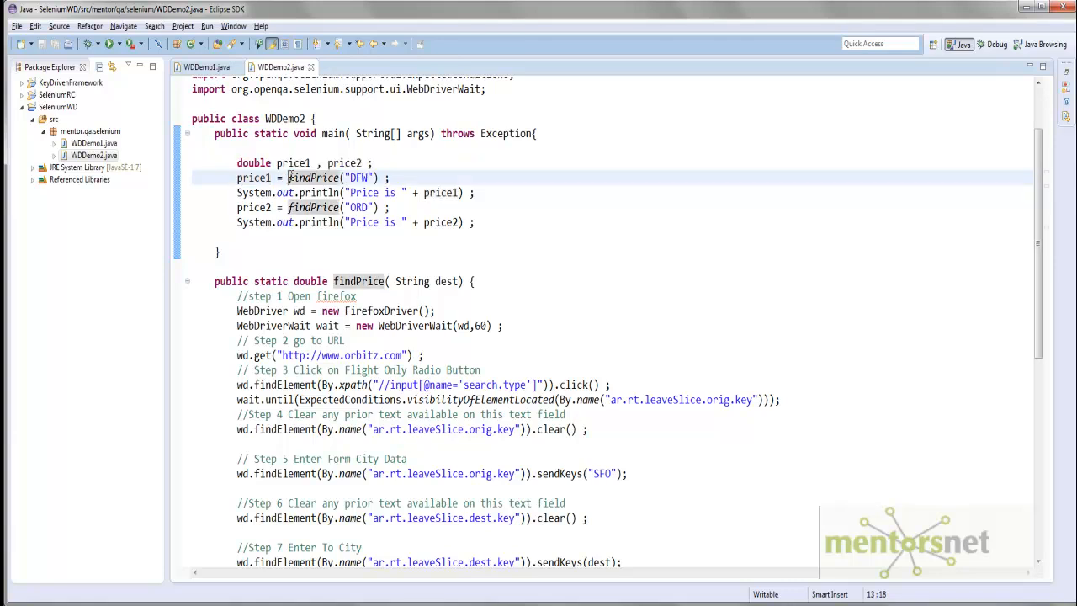
pyautogui.doubleClick(313, 179)
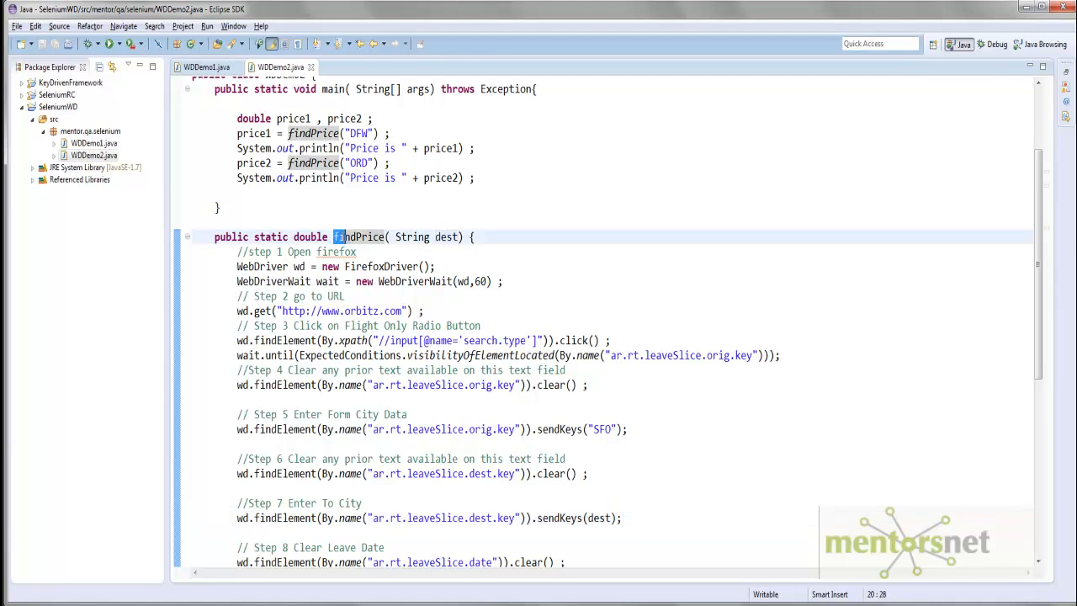
pyautogui.doubleClick(356, 236)
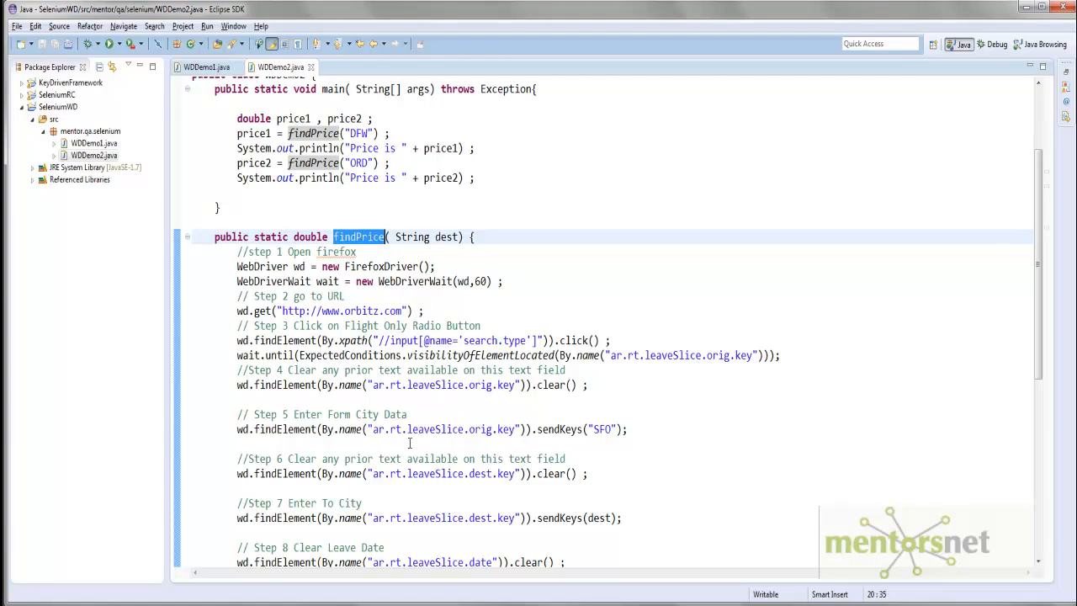
pyautogui.doubleClick(254, 161)
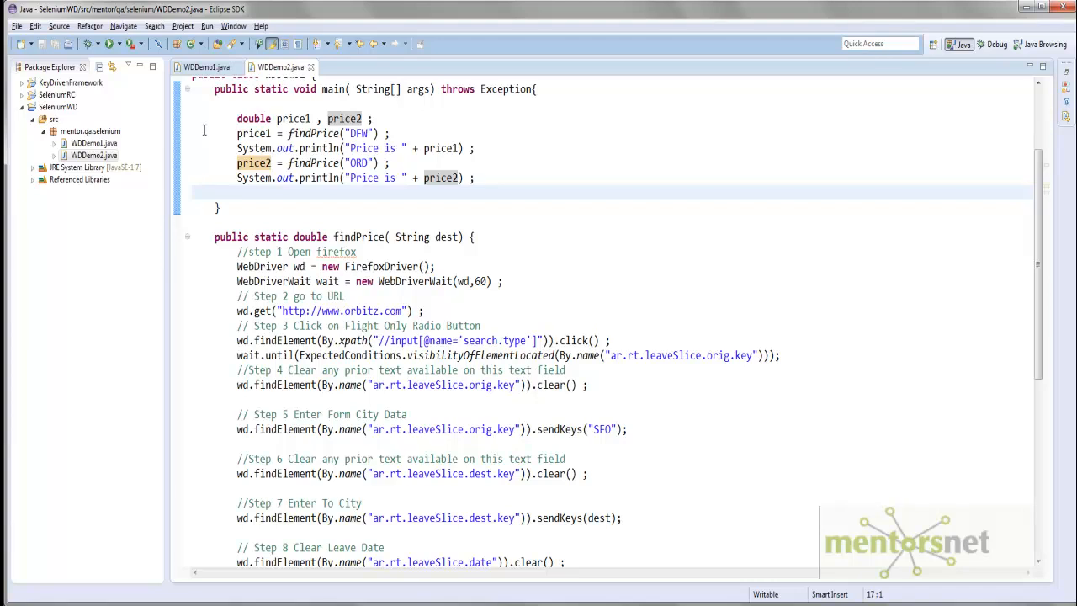
pyautogui.scroll(-3)
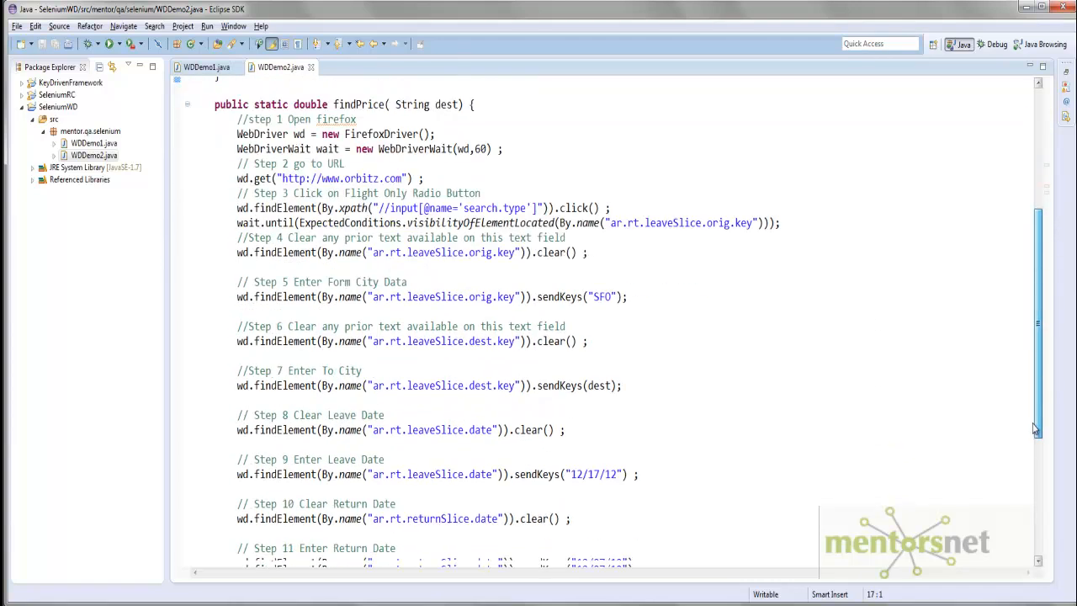
pyautogui.scroll(-3)
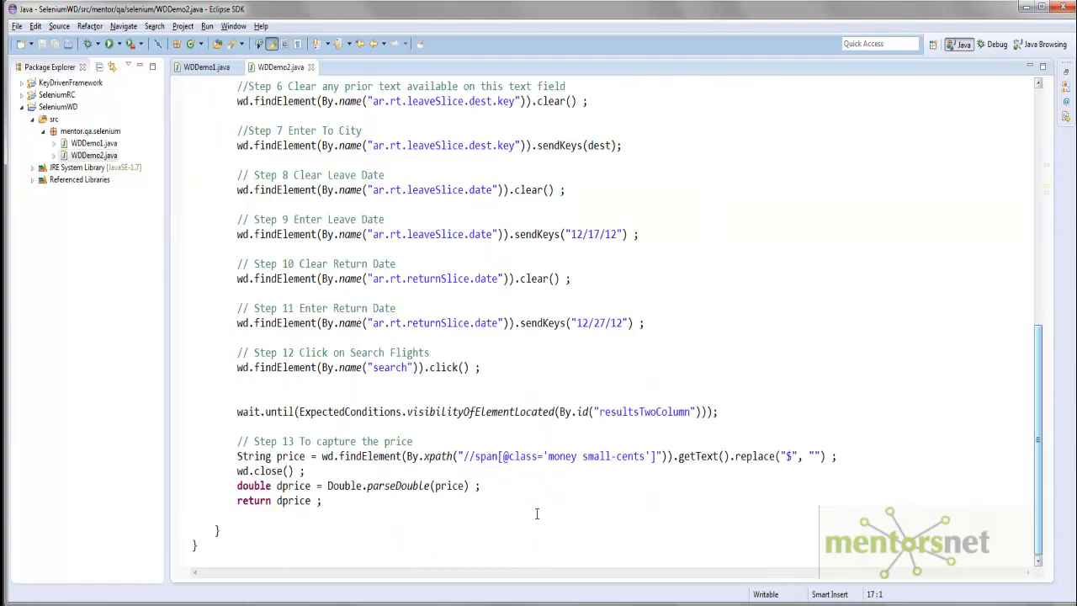
pyautogui.moveTo(293, 456)
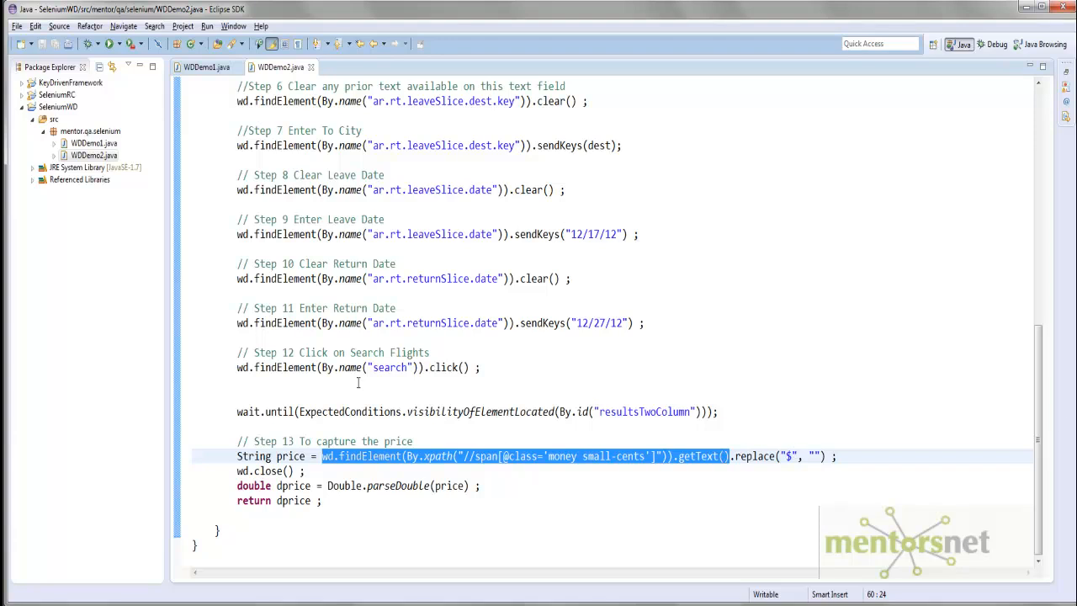
pyautogui.moveTo(784, 465)
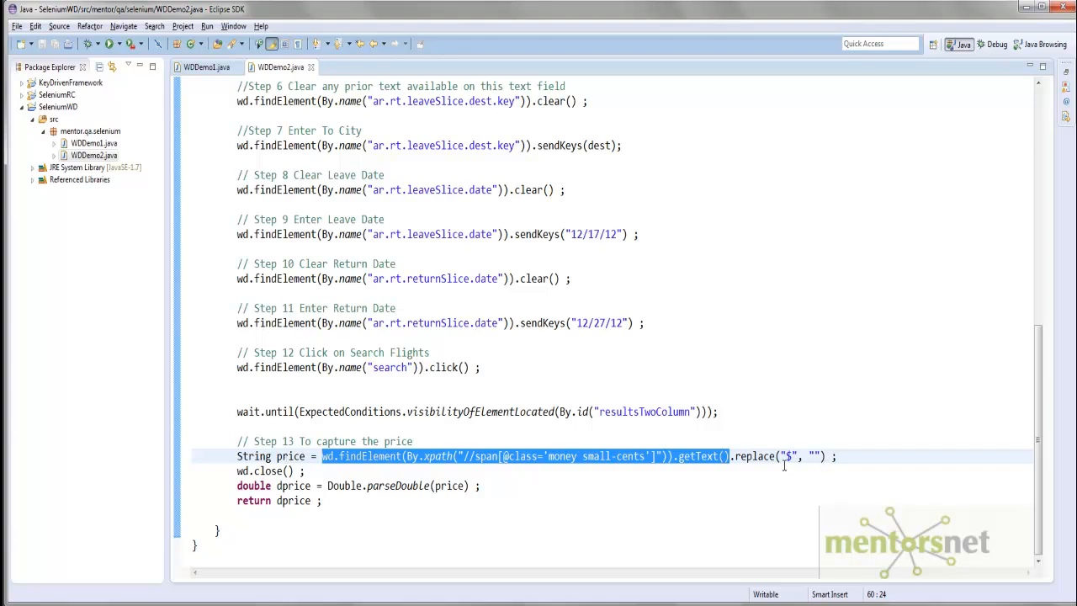
pyautogui.doubleClick(292, 456)
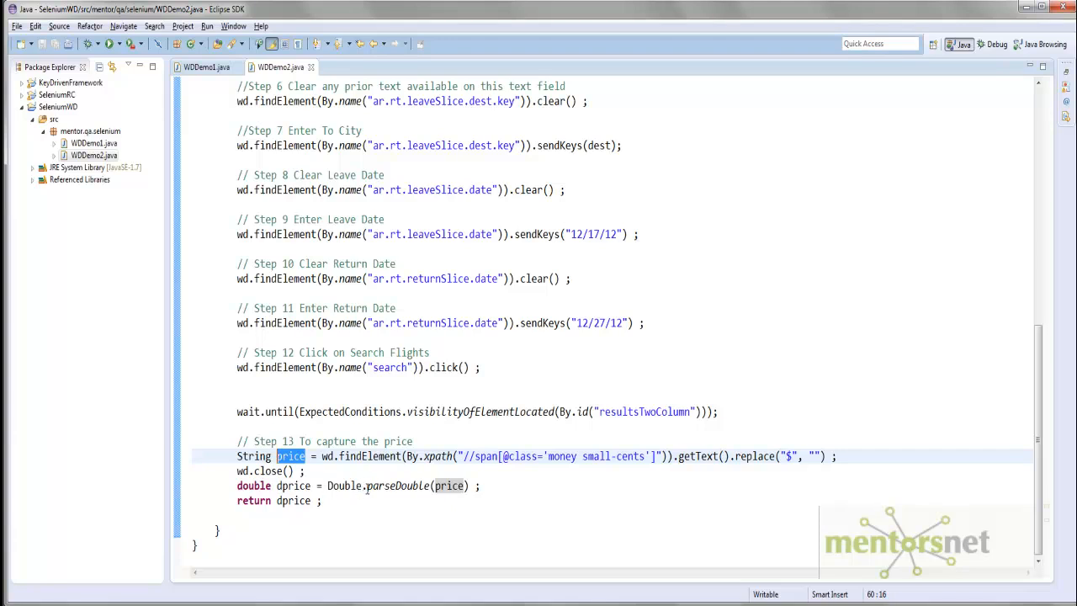
pyautogui.doubleClick(397, 485)
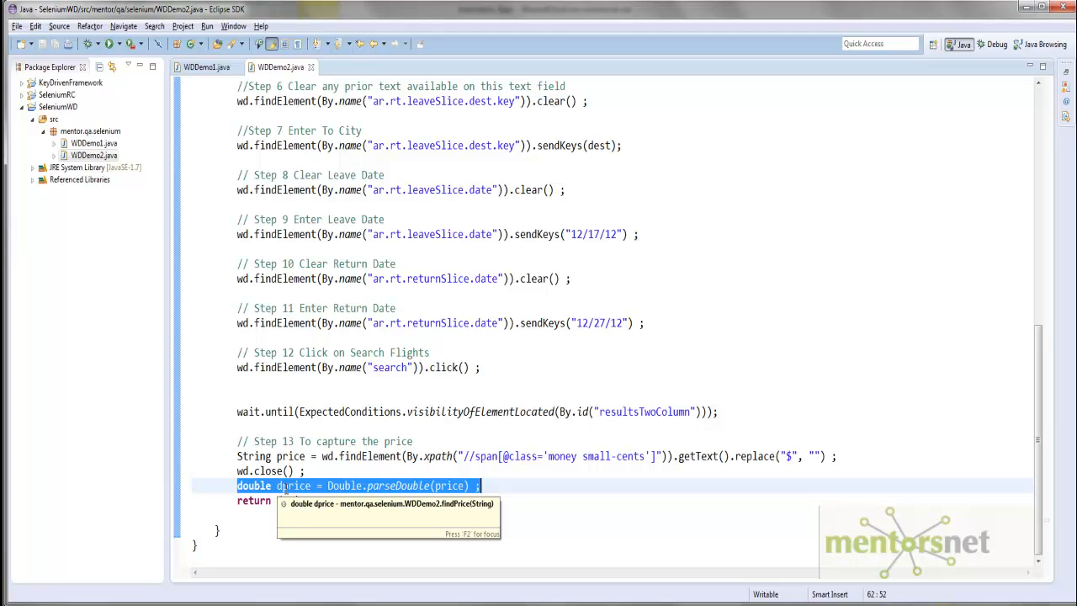
# After the printlns in main(), write the condition If ( price1 > price2 )
pyautogui.scroll(3)
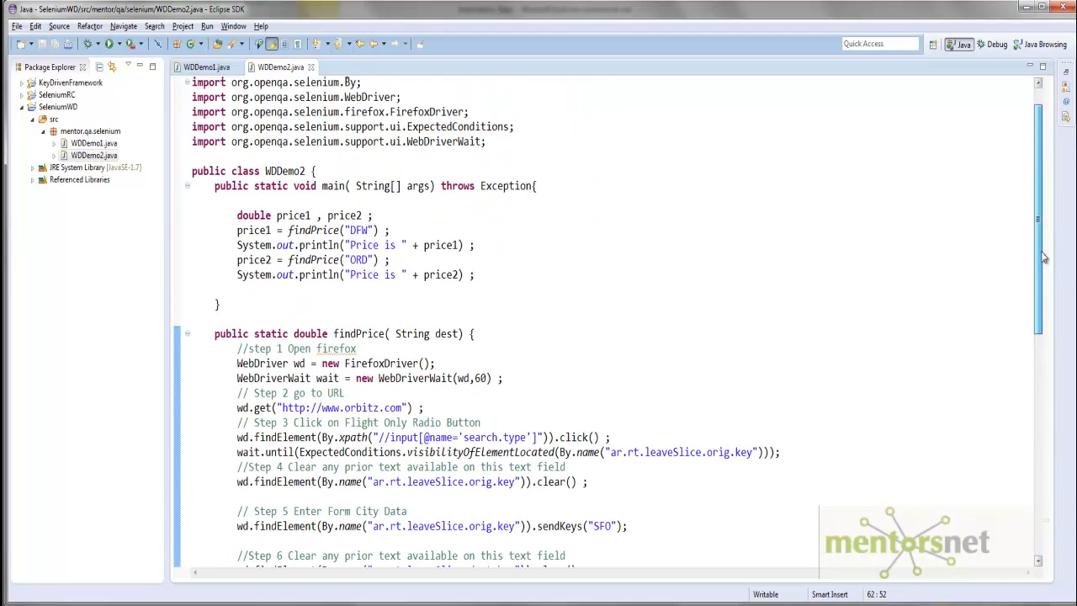
pyautogui.scroll(3)
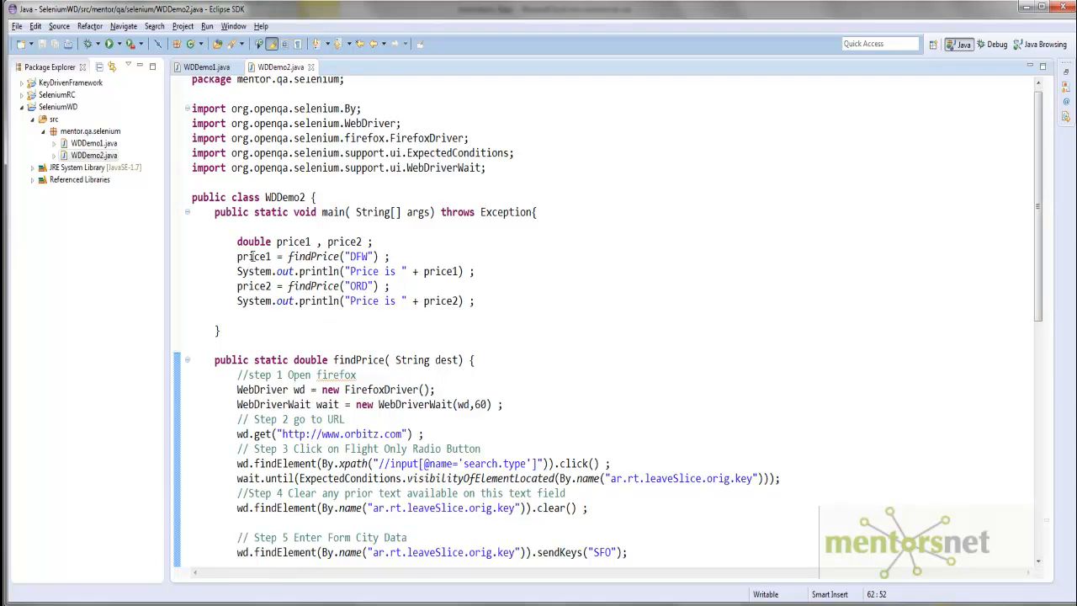
pyautogui.doubleClick(252, 256)
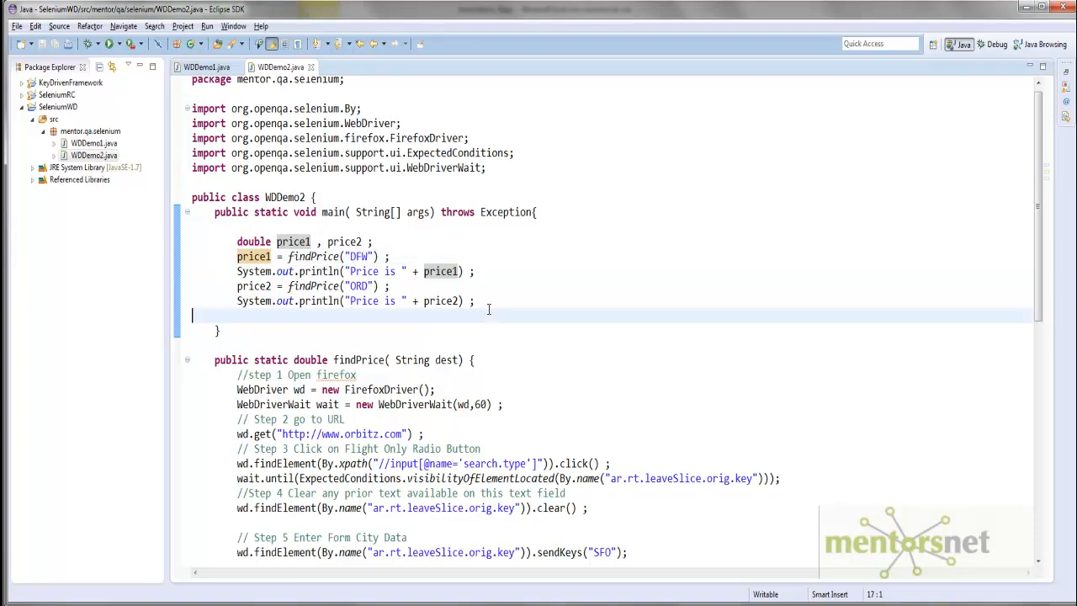
pyautogui.write('If')
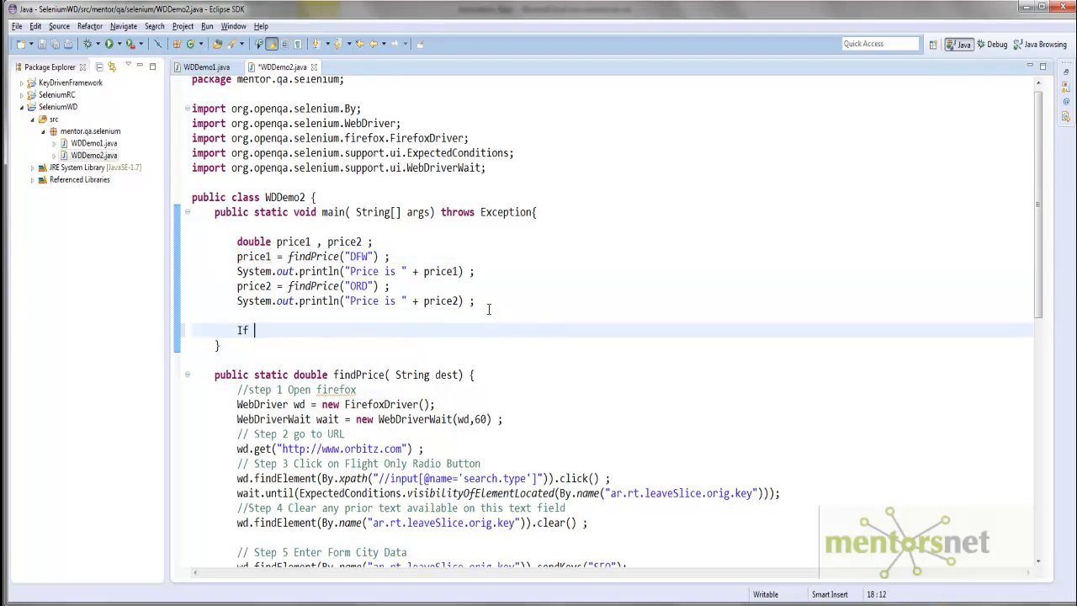
pyautogui.write('price')
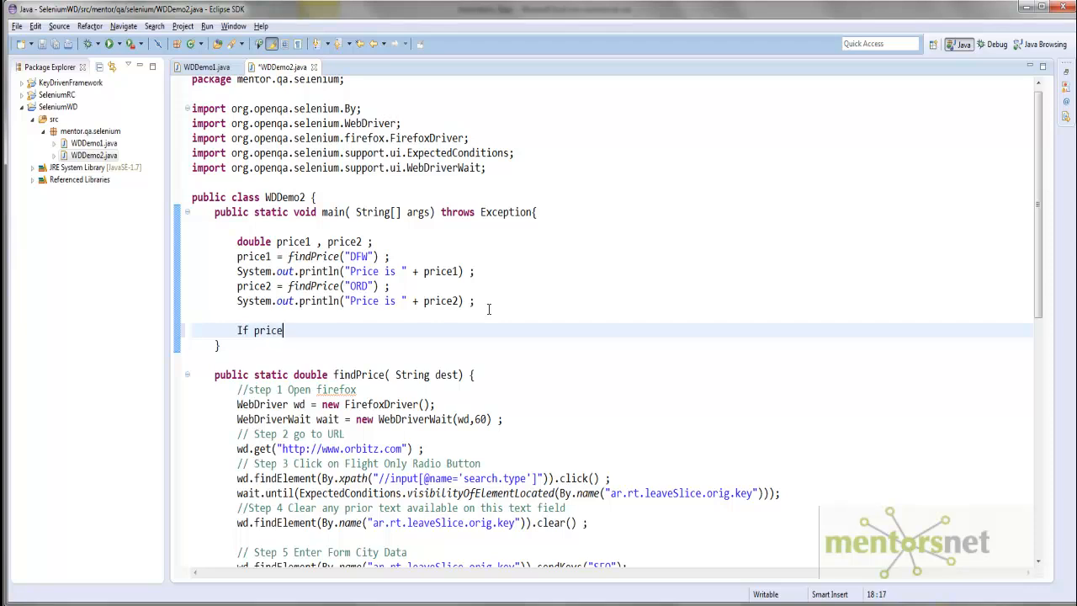
pyautogui.write('1 >')
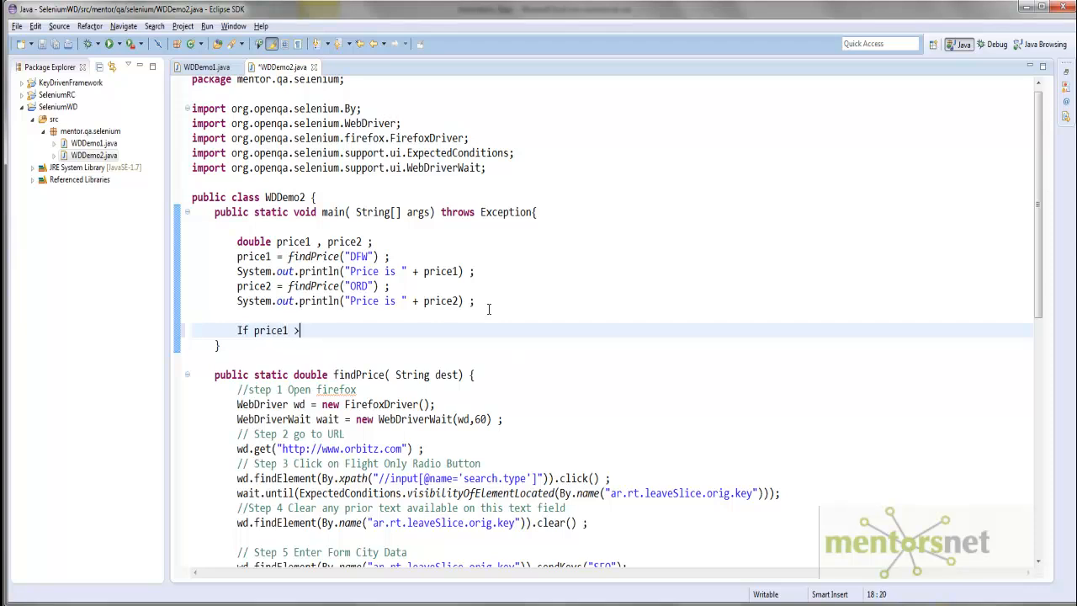
pyautogui.write('price')
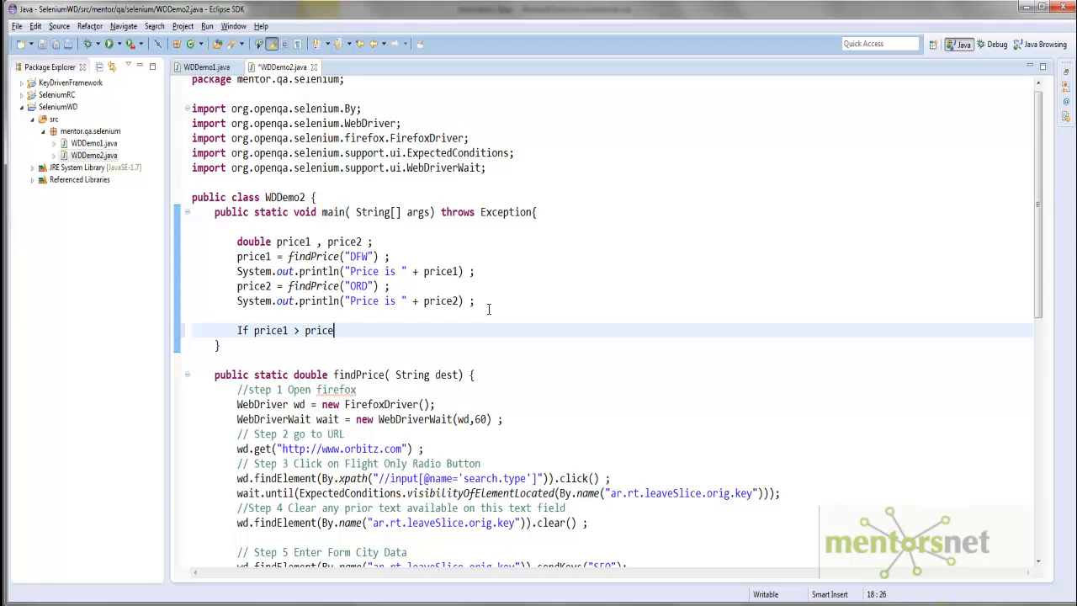
pyautogui.write('2 )')
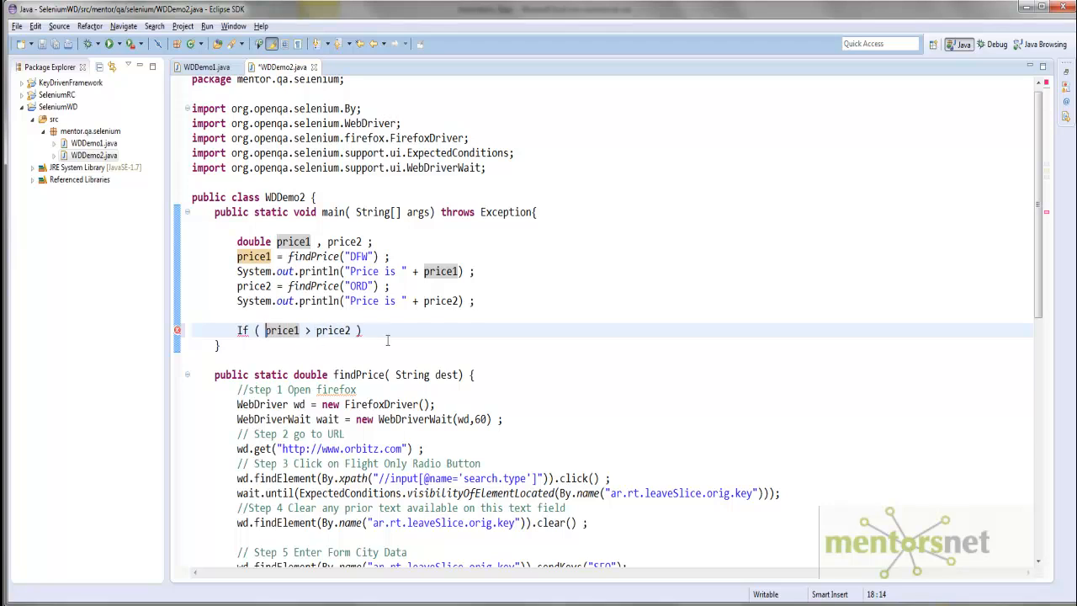
# Give the if a body containing System.out.println("ORD")
pyautogui.click(367, 329)
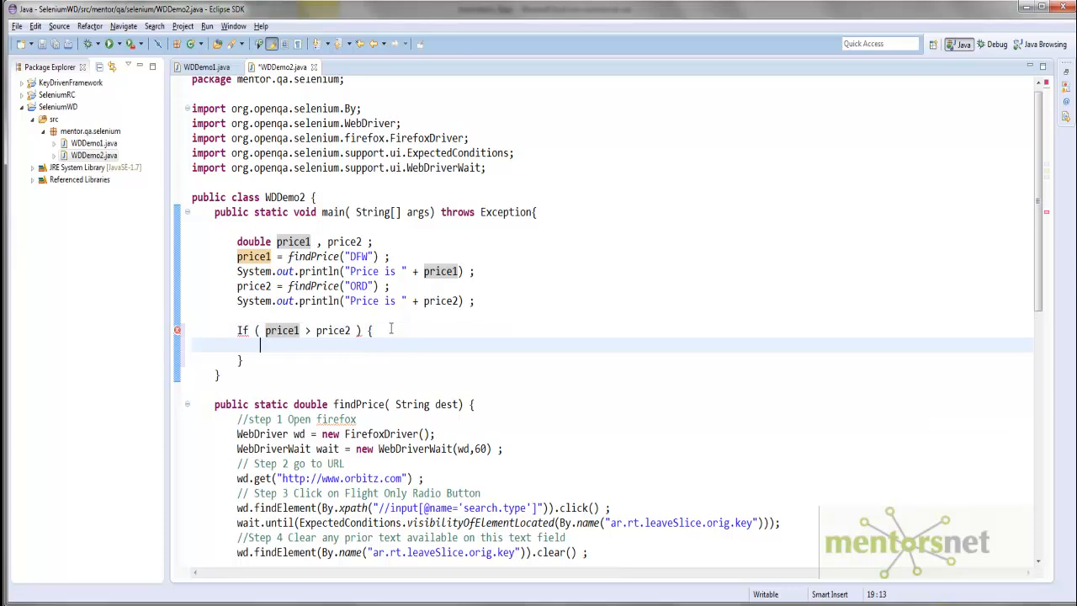
pyautogui.write('System')
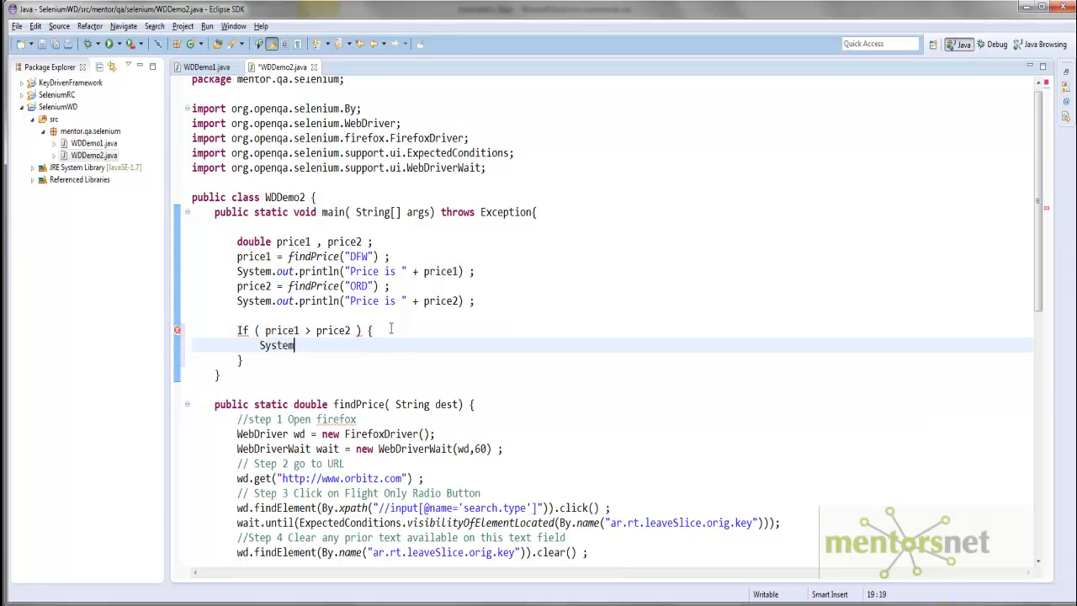
pyautogui.write('.out.')
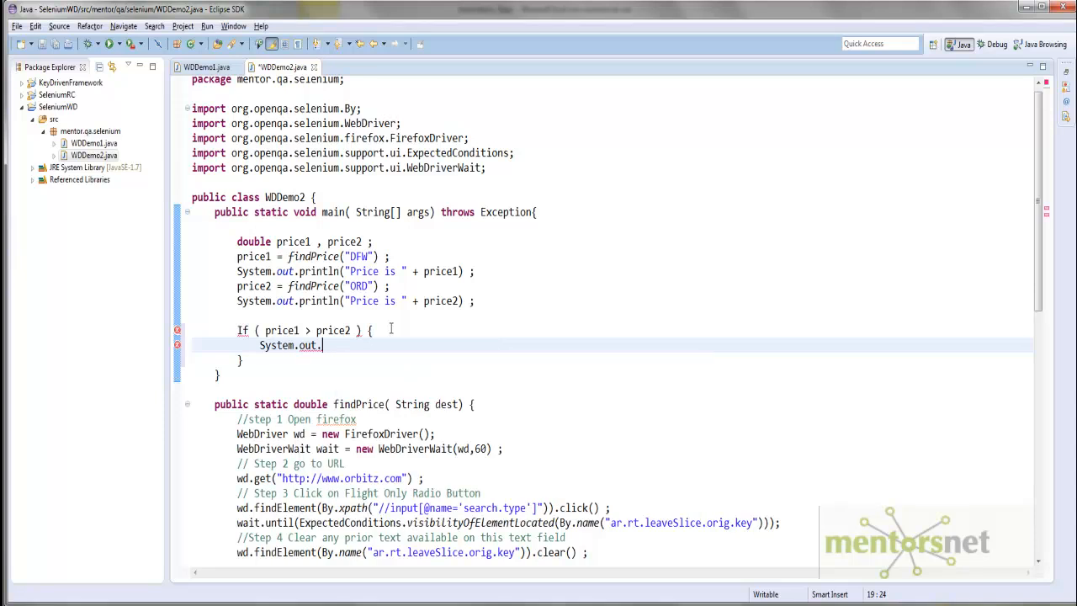
pyautogui.write('println();')
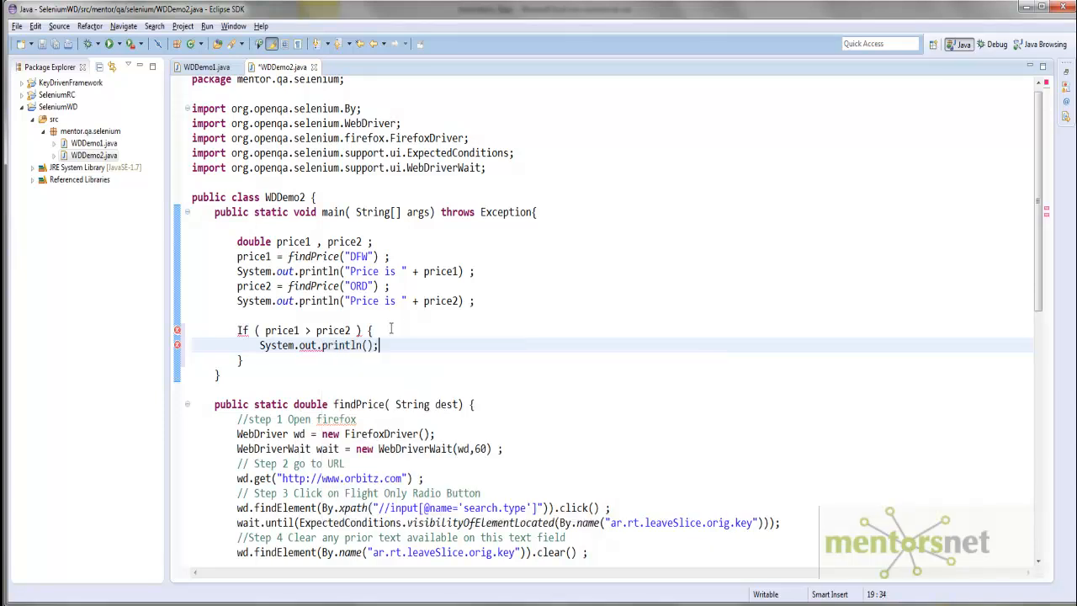
pyautogui.press('BackSpace')
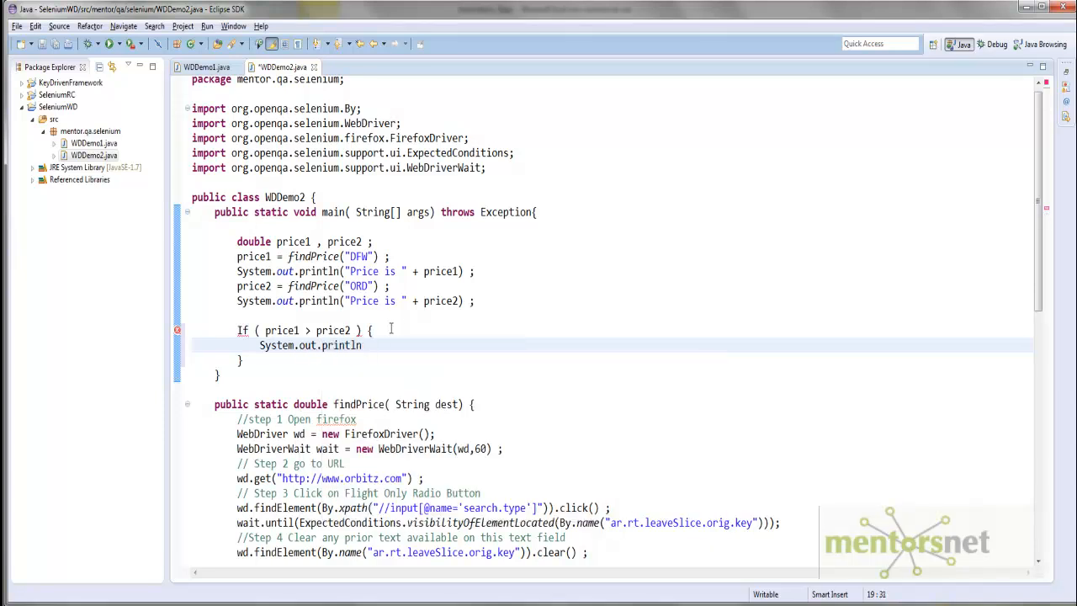
pyautogui.write('()')
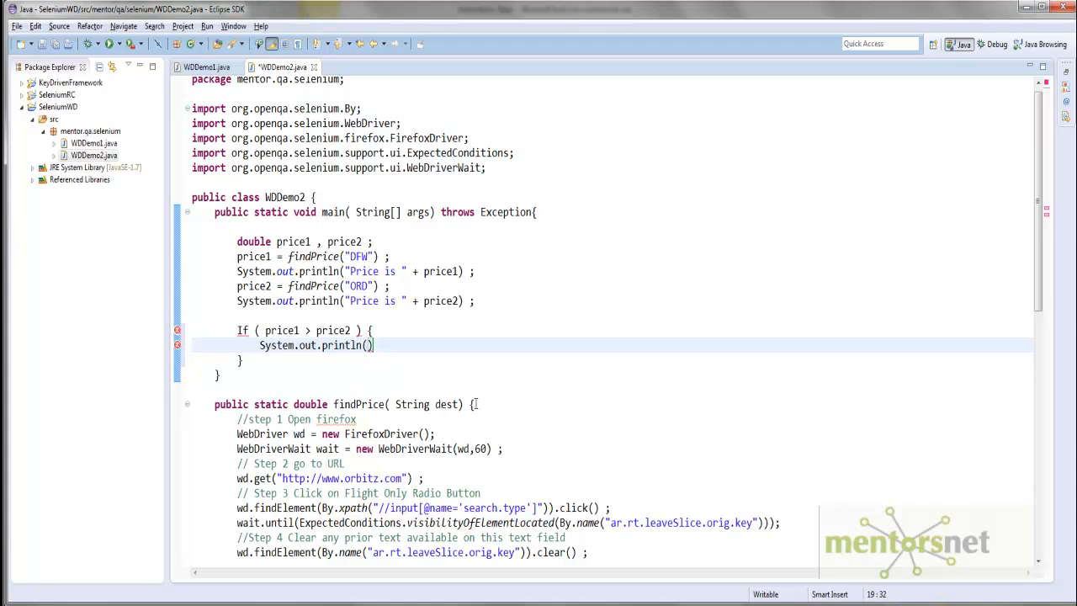
pyautogui.write('""')
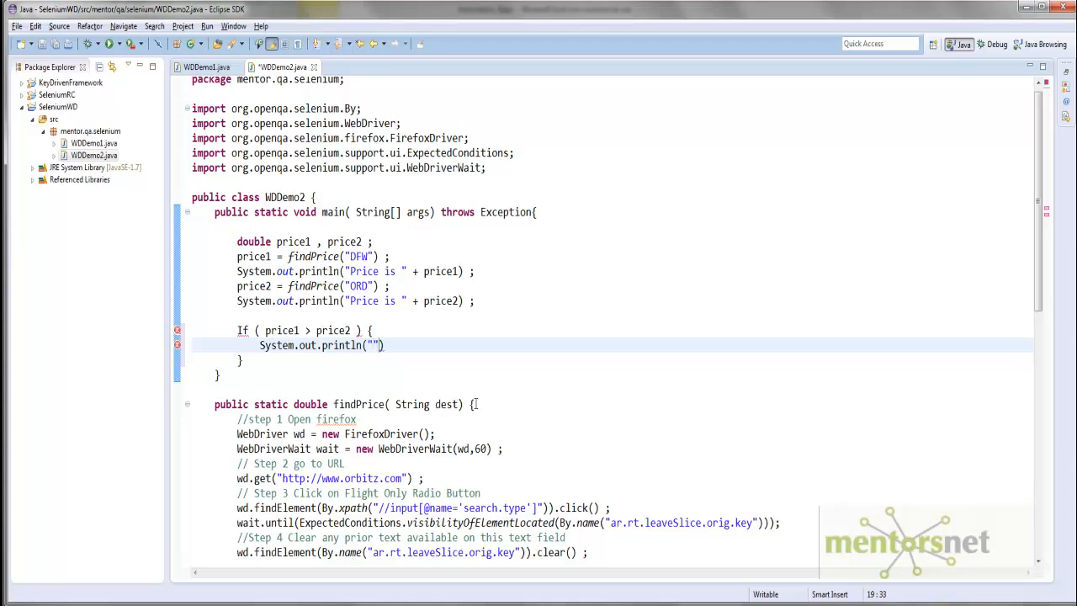
pyautogui.write('ORD')
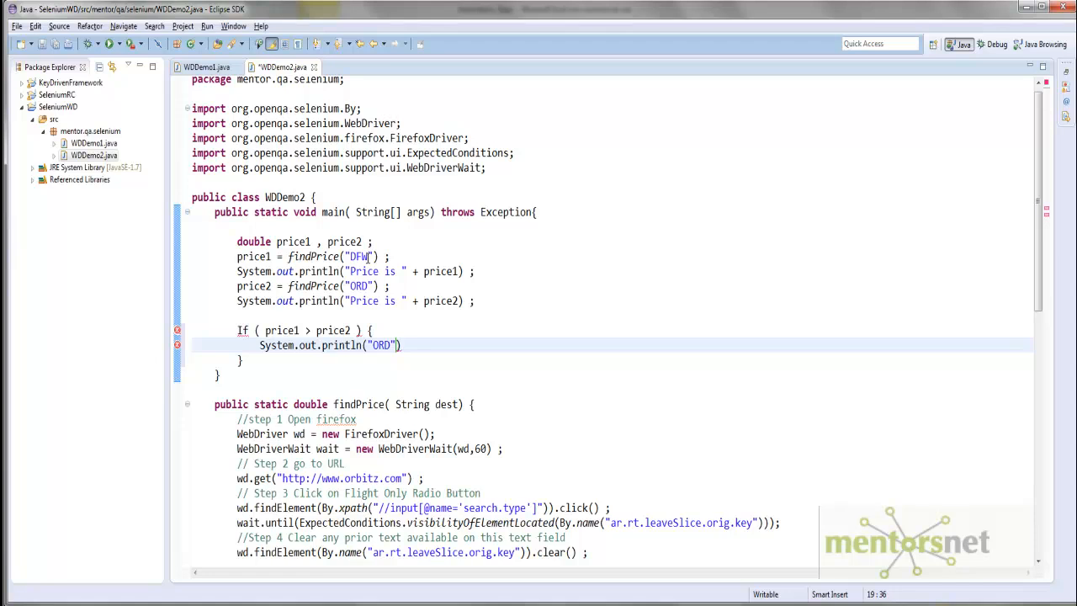
pyautogui.moveTo(271, 367)
pyautogui.write('System.out.println(')
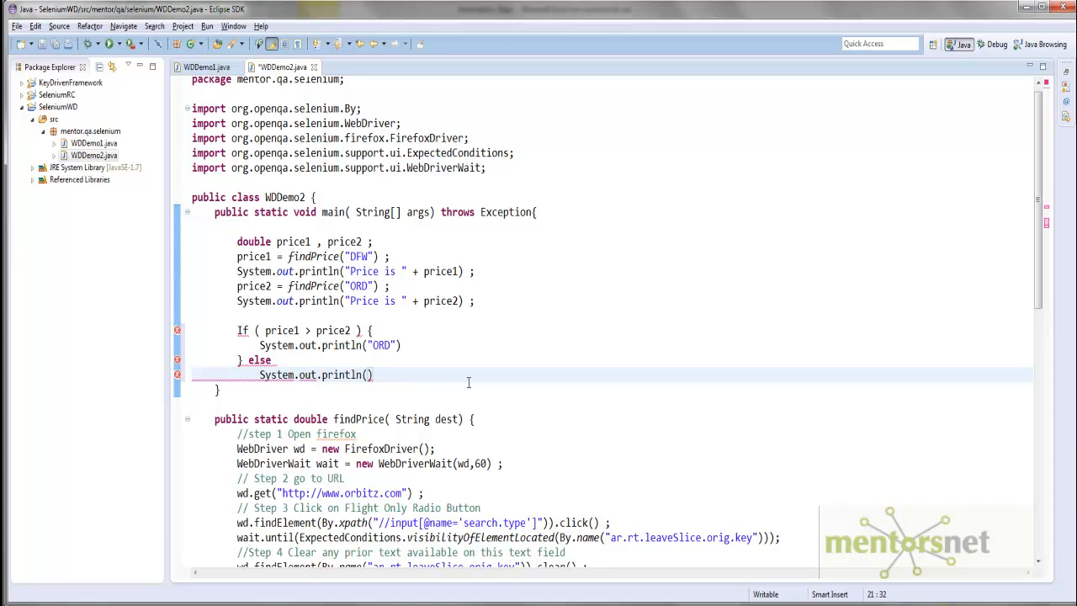
# Make the messages read "SFO- ORD is Chepeast" in the if and "SFO- DFW is Chepeast" in the else
pyautogui.write('"DF"')
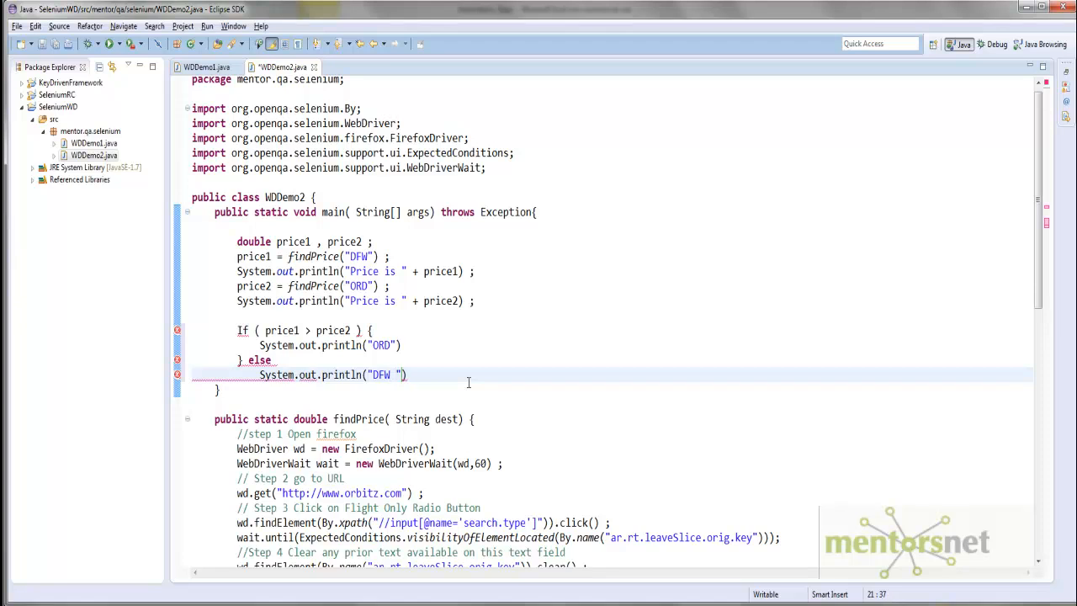
pyautogui.write('SFO-')
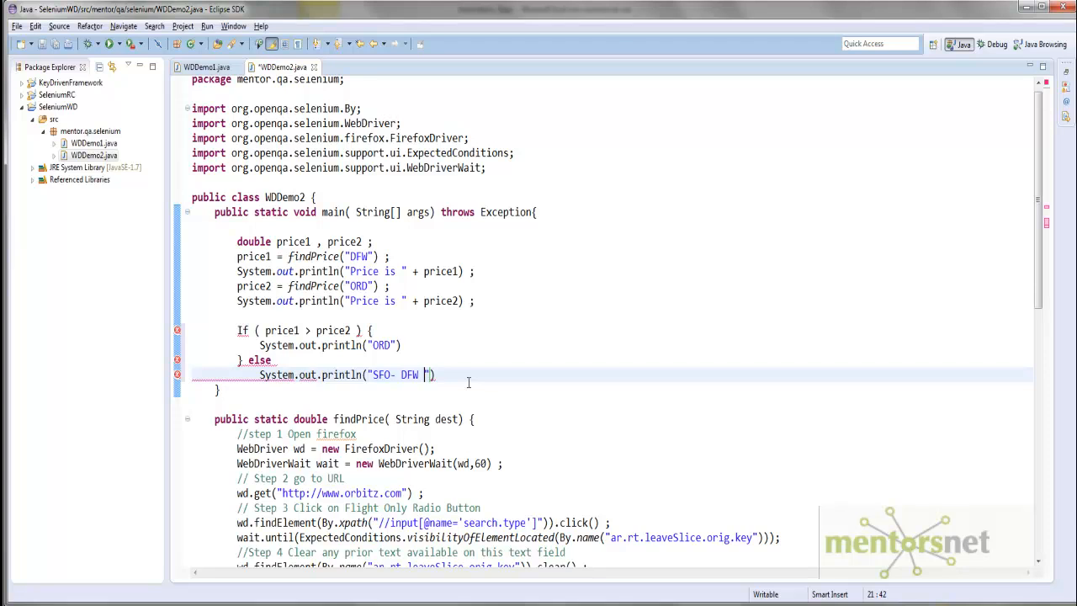
pyautogui.write('is Chepeast')
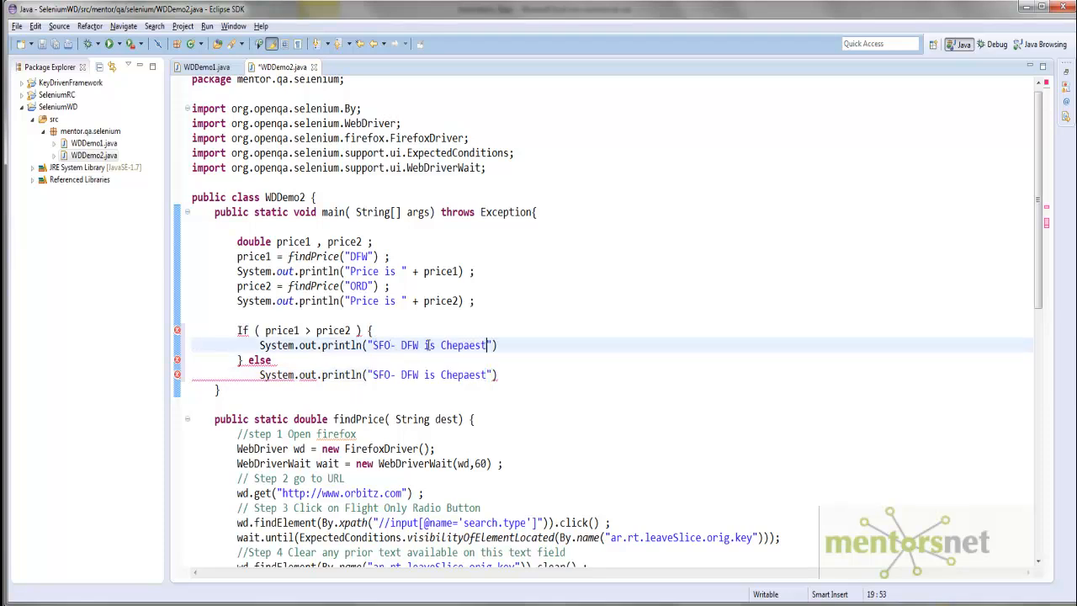
pyautogui.doubleClick(411, 345)
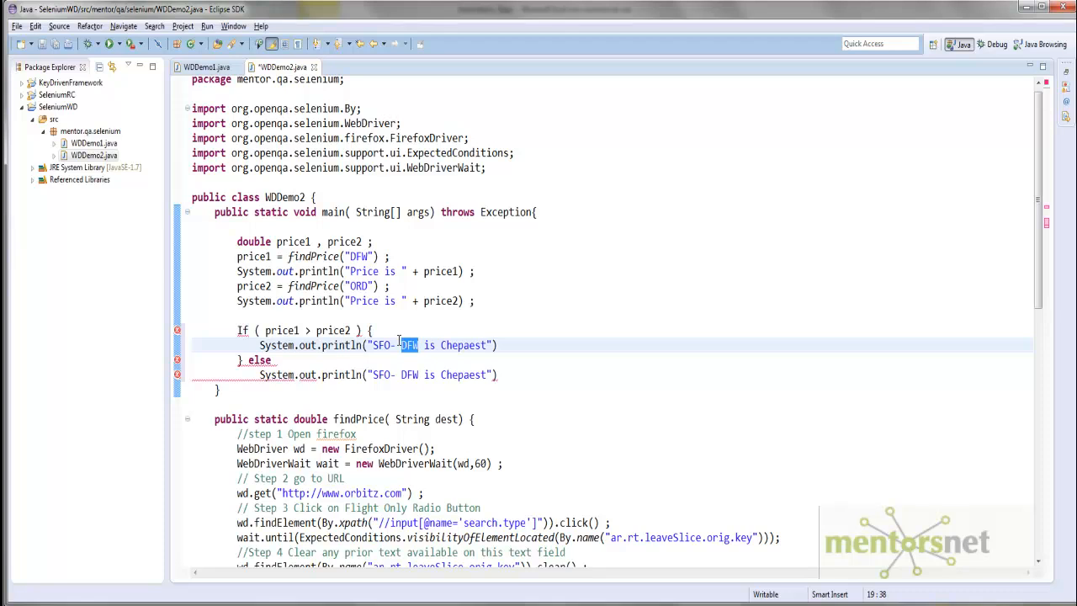
pyautogui.write('ORD')
pyautogui.click(612, 374)
pyautogui.write(';')
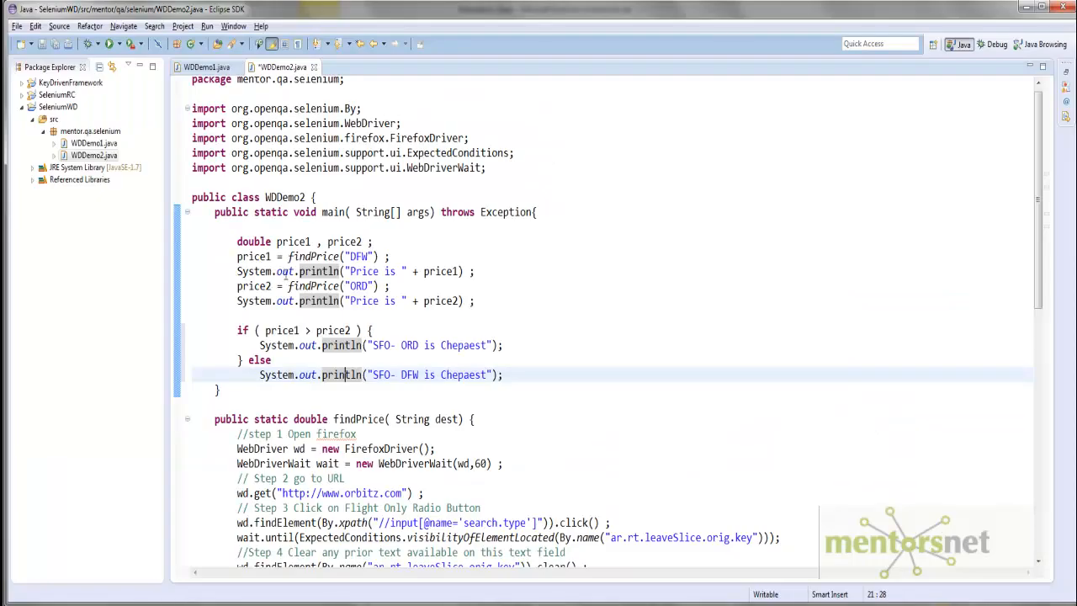
pyautogui.click(265, 256)
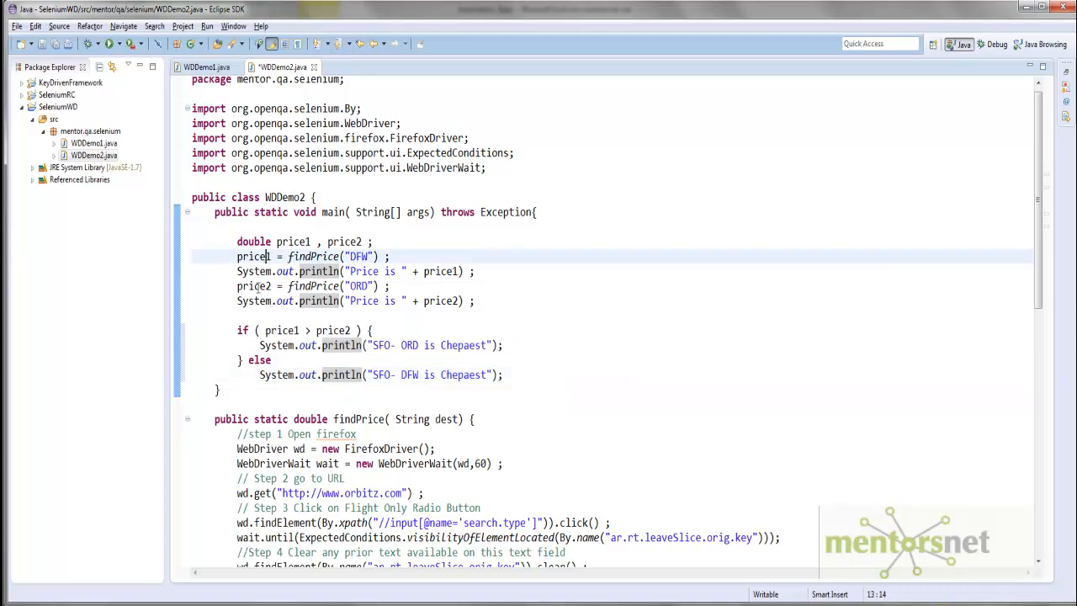
pyautogui.moveTo(235, 330); pyautogui.dragTo(503, 374)
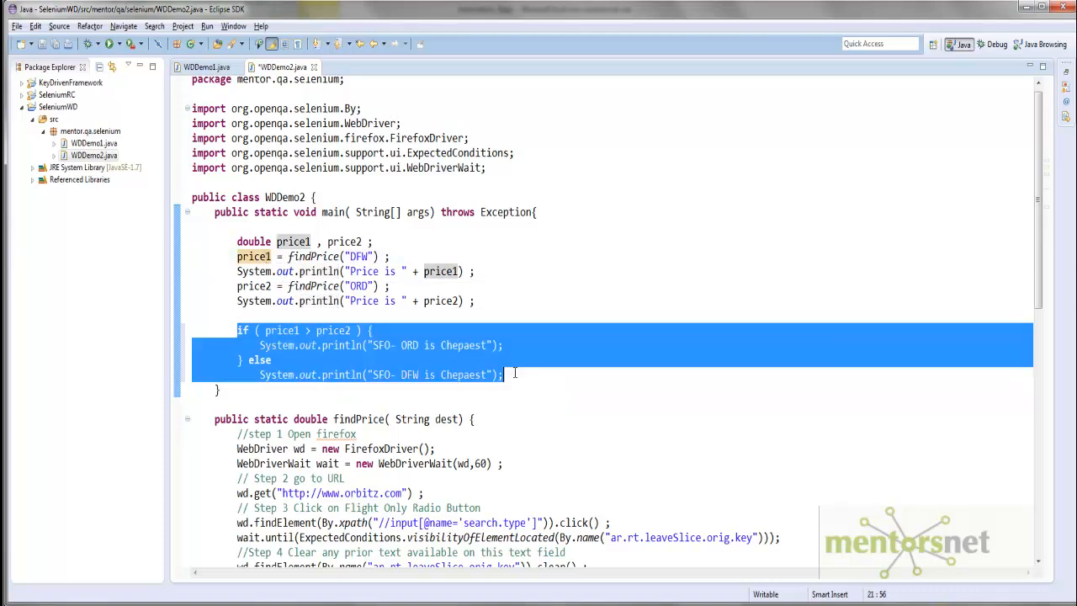